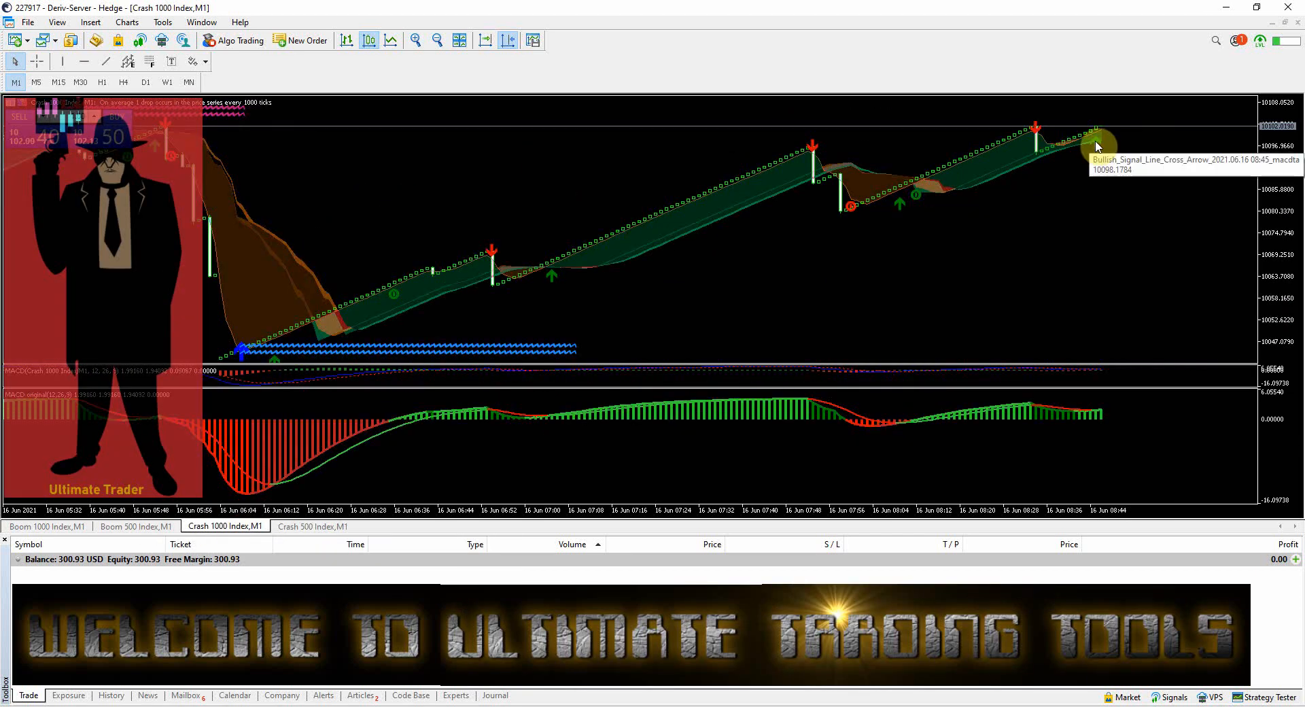
mouse_move(242, 151)
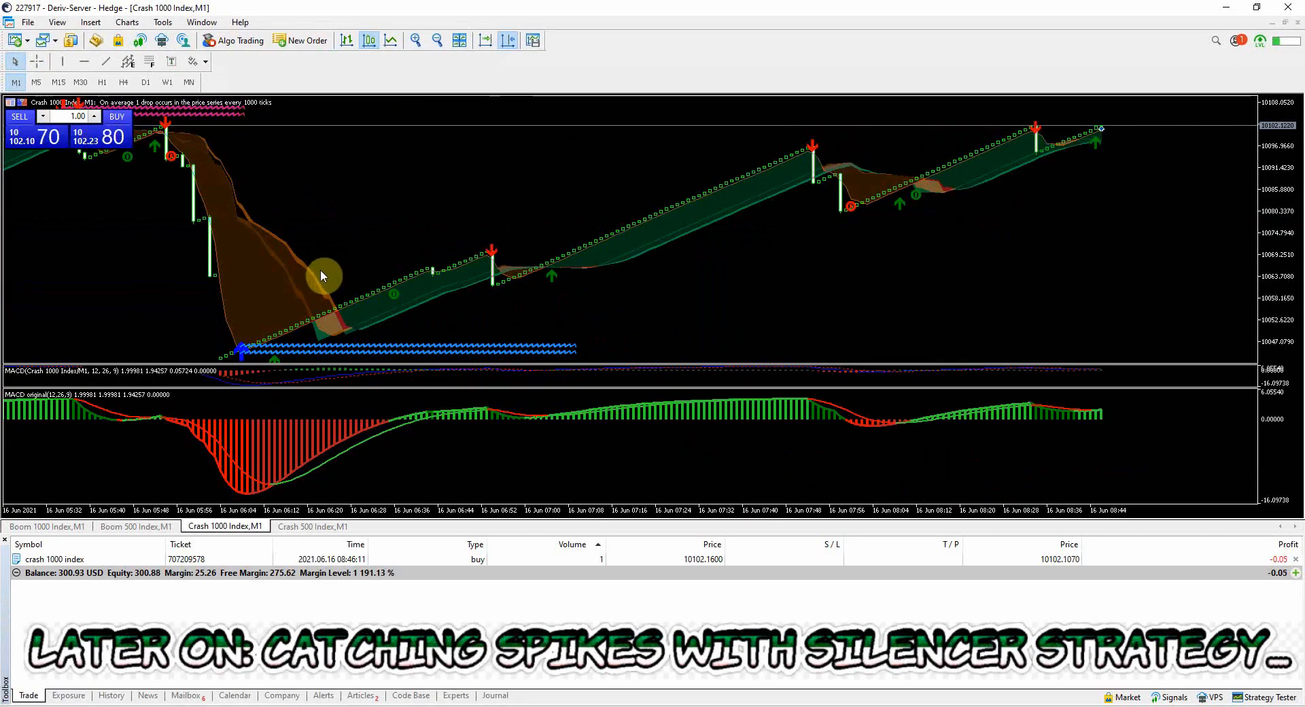
mouse_move(977, 321)
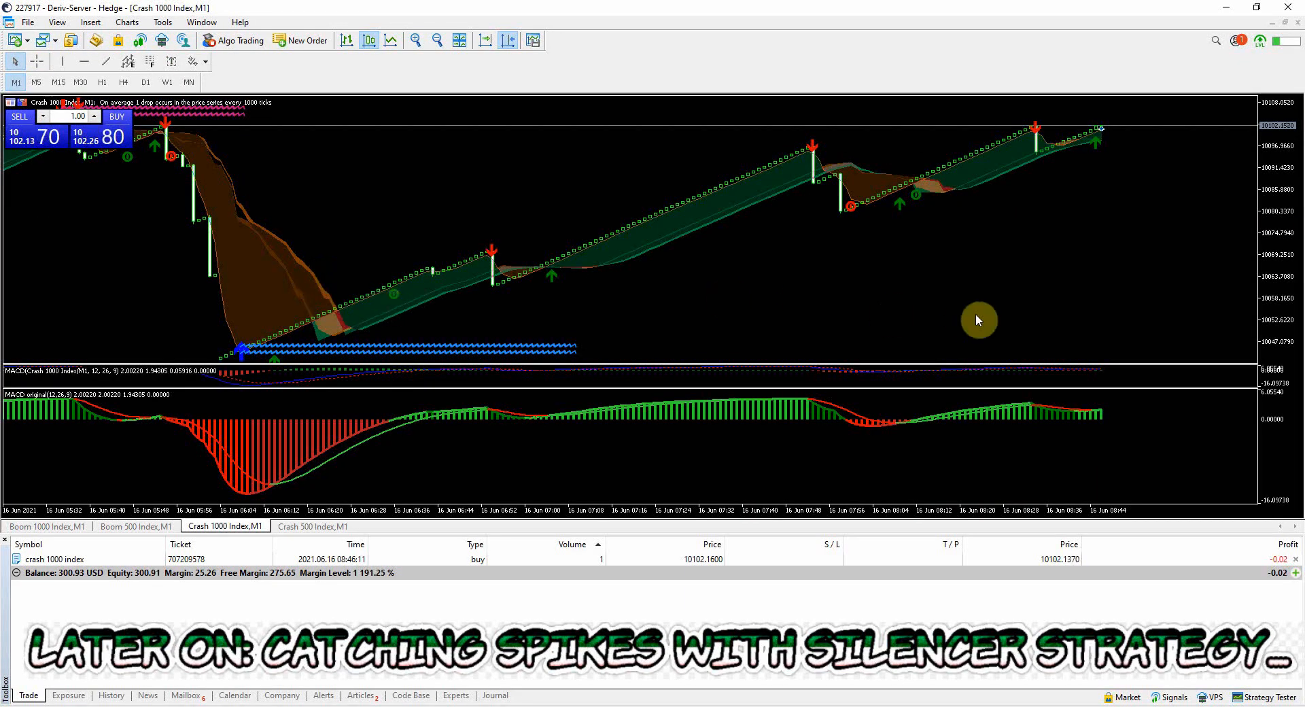
mouse_move(991, 321)
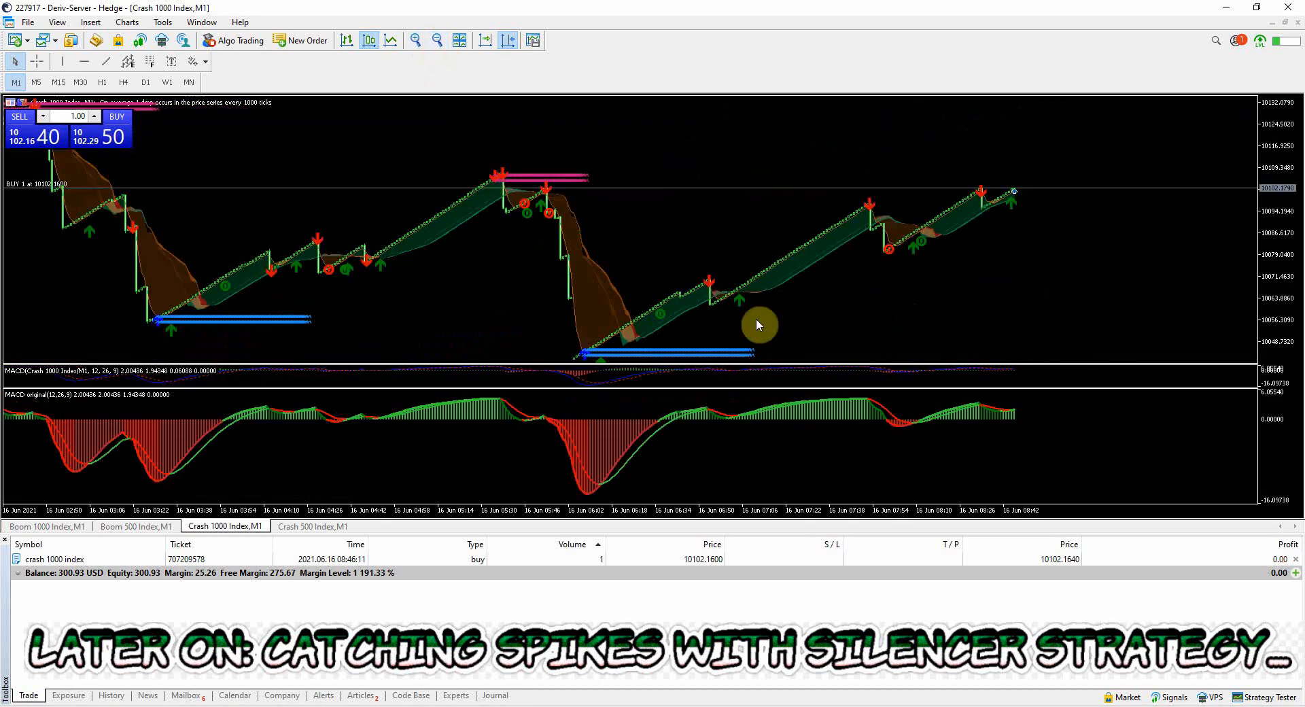
mouse_move(1019, 337)
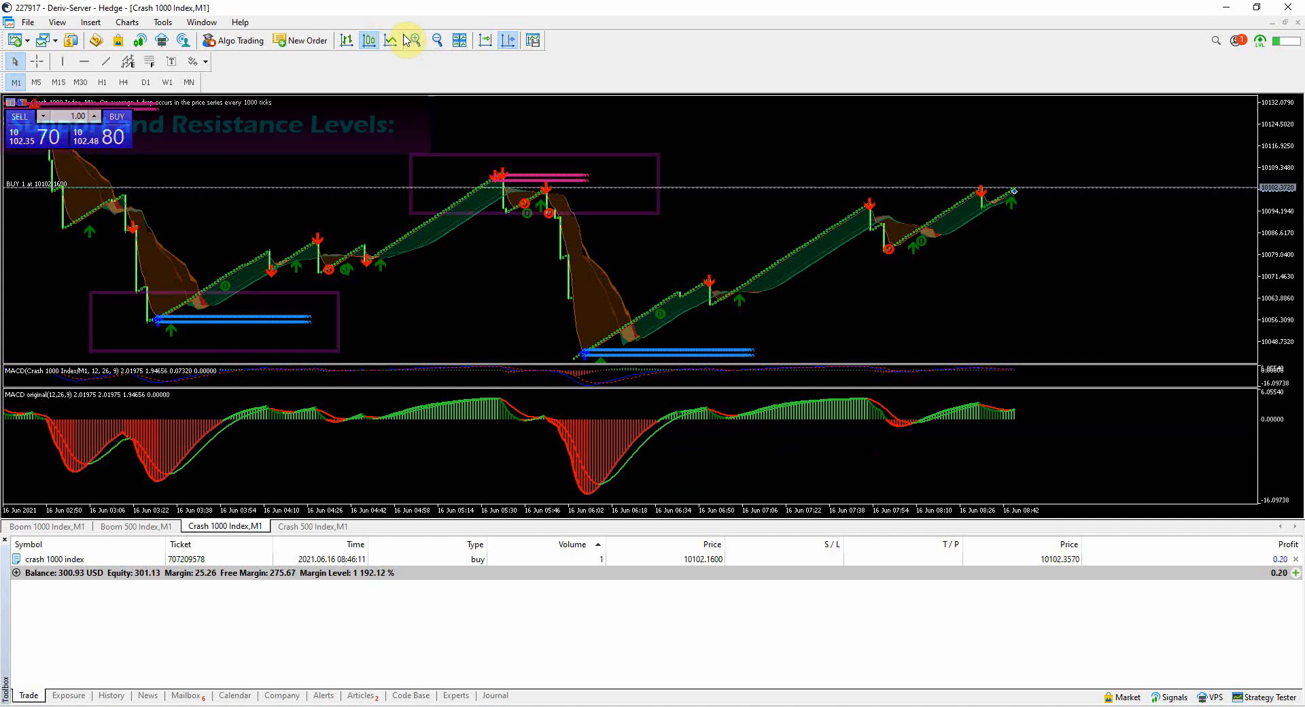
left_click(413, 39)
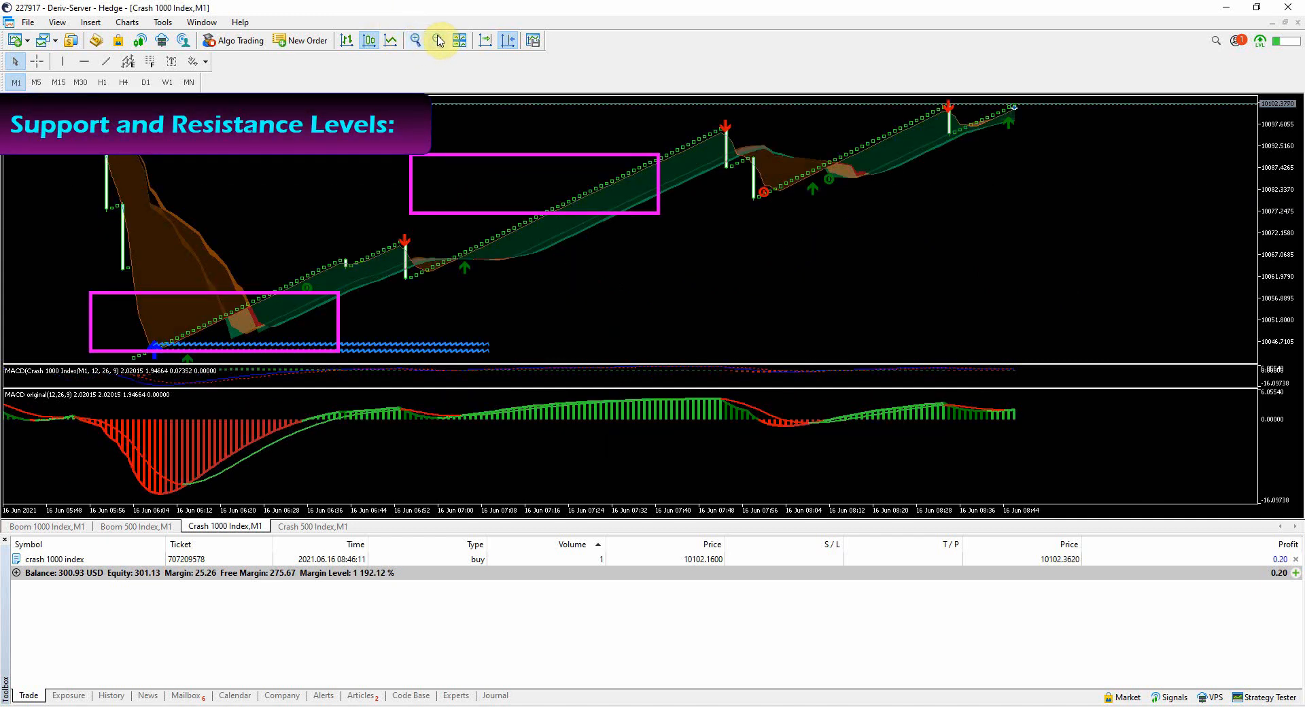
left_click(436, 39)
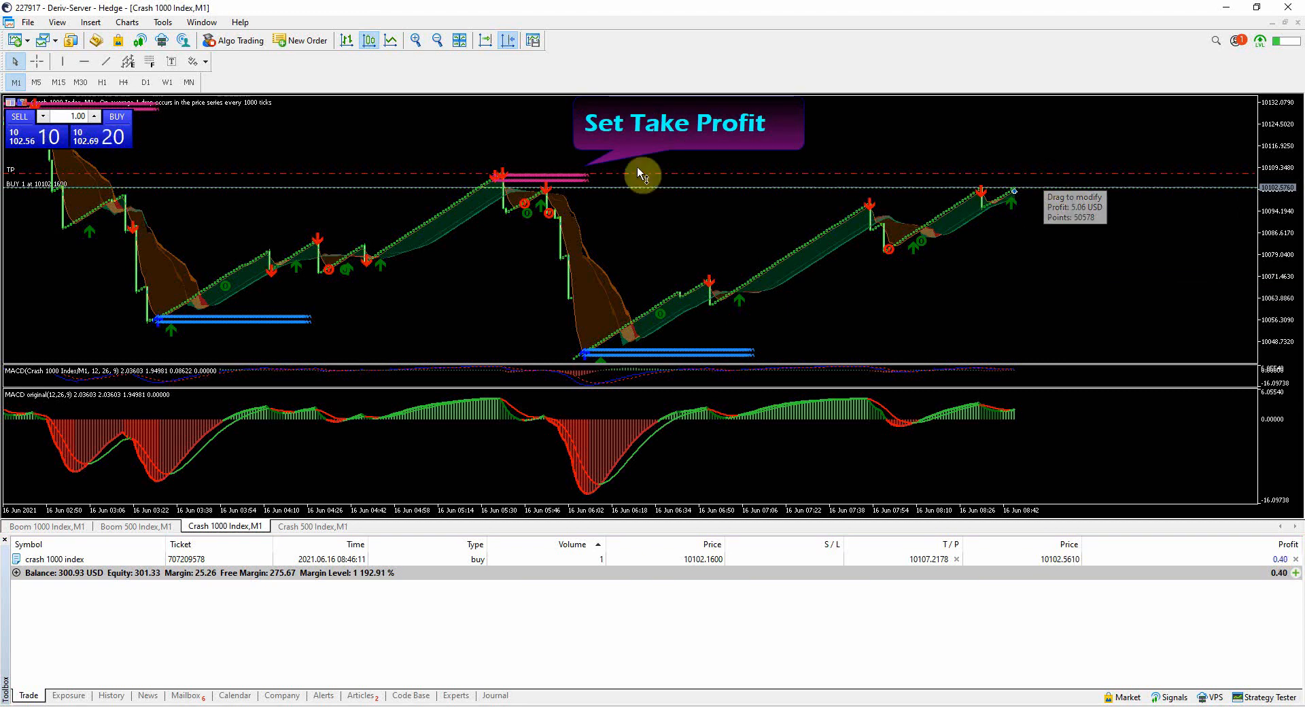
mouse_move(458, 160)
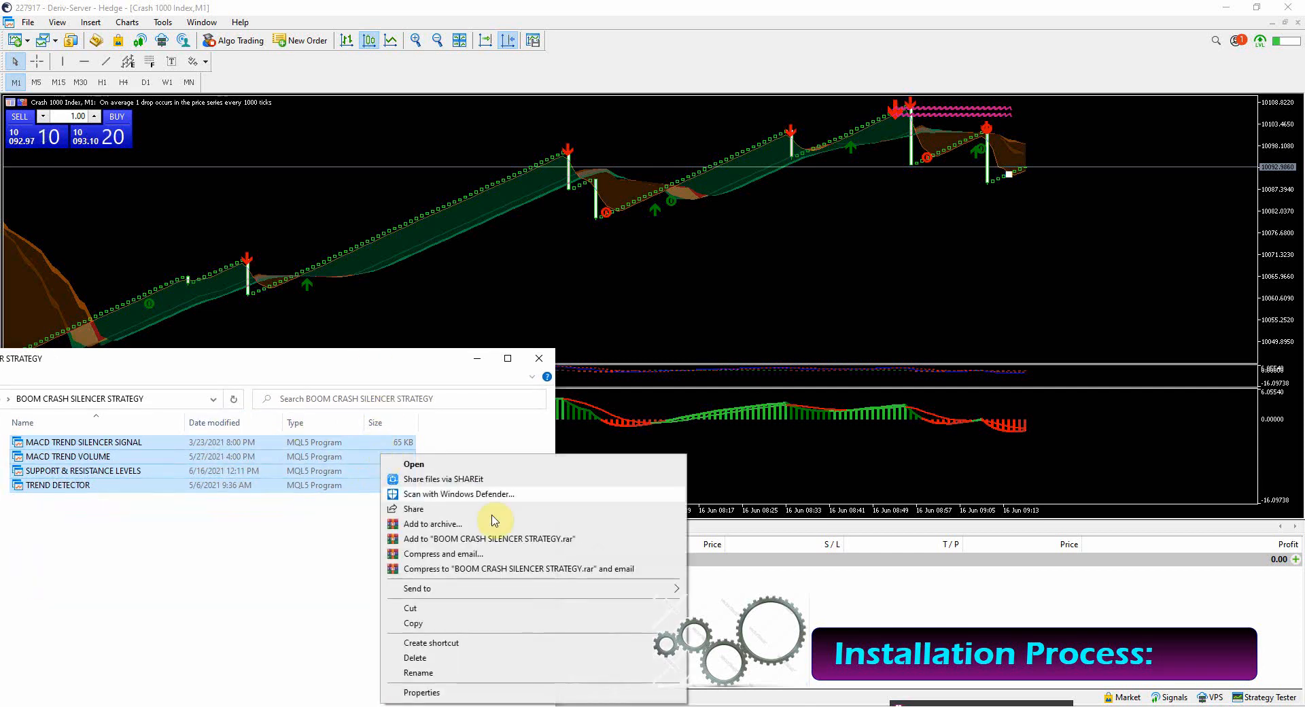
Copy the four Silencer indicator files into MQL5\Indicators, replacing the existing TREND DETECTOR
left_click(388, 583)
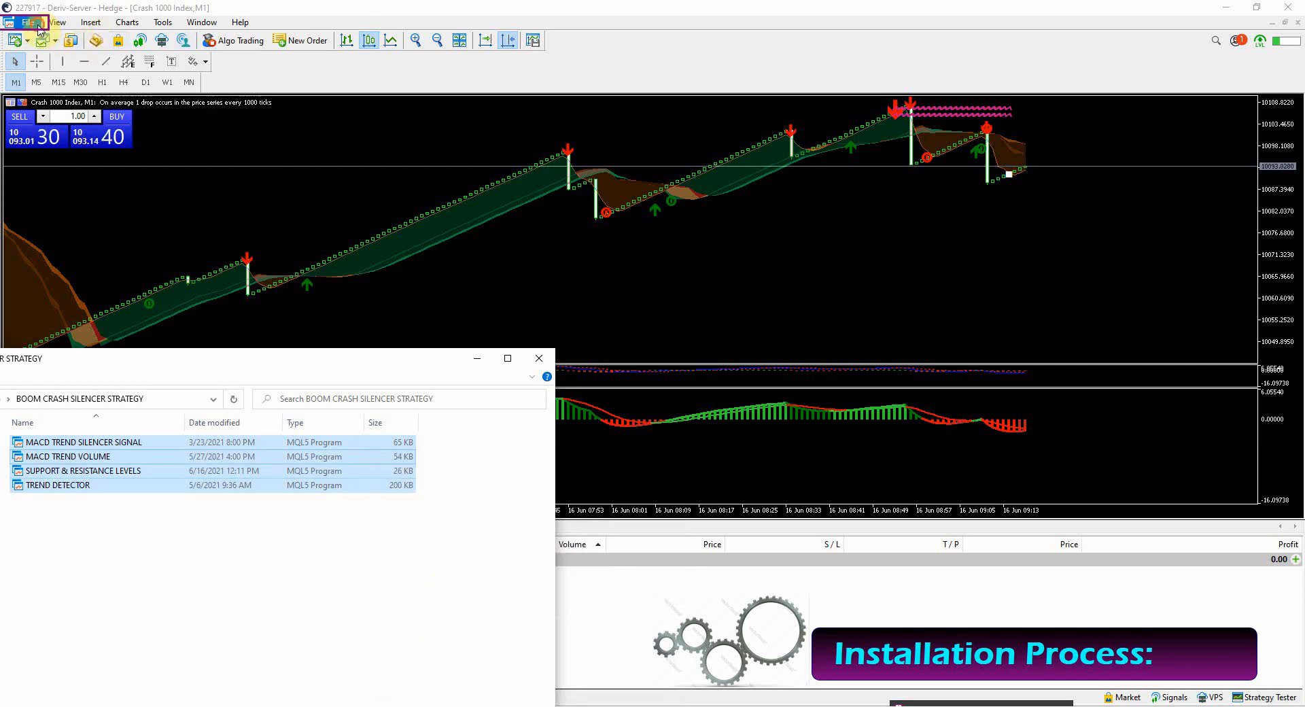
left_click(538, 357)
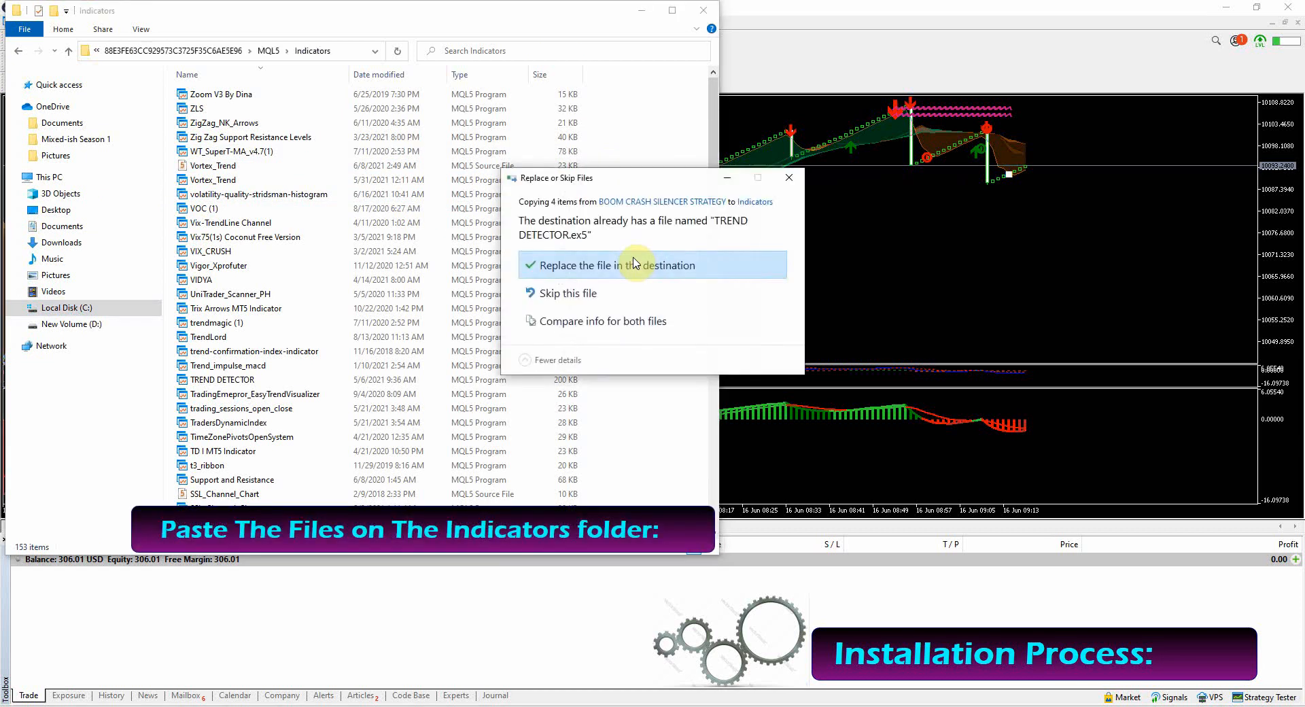
left_click(613, 265)
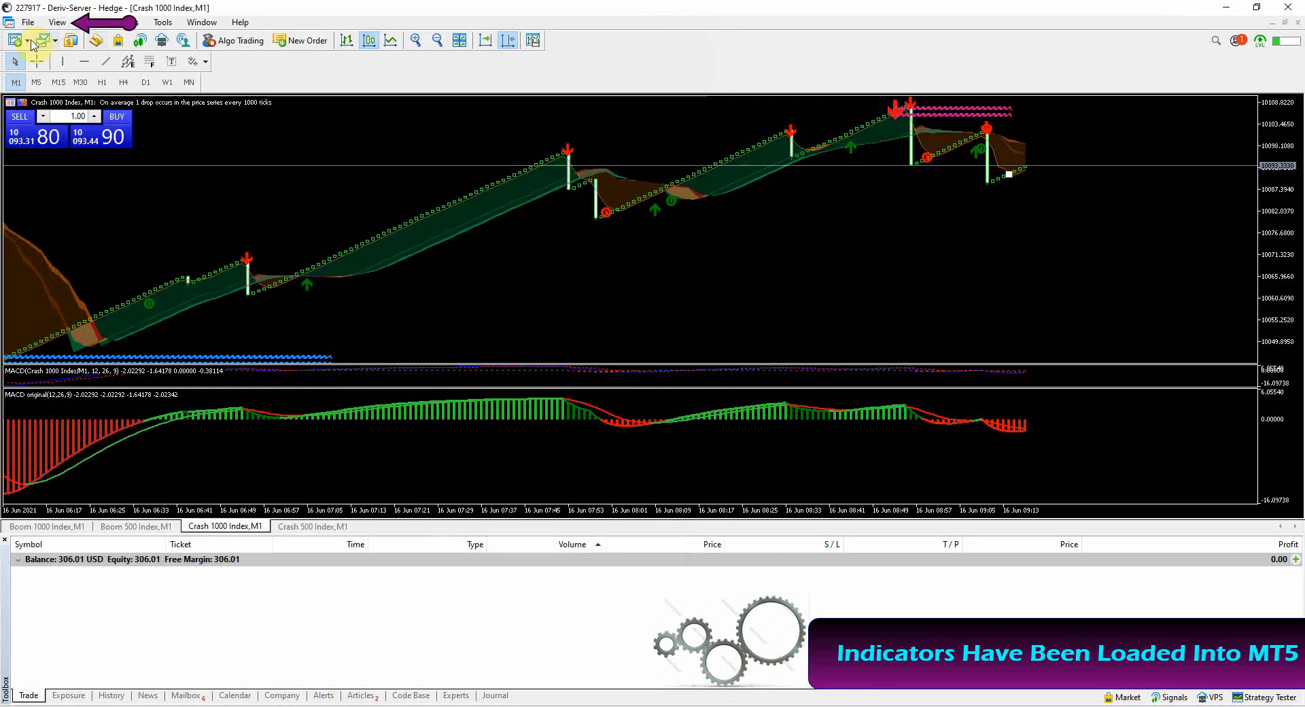
Refresh the Navigator indicator list and bring up a new Boom 1000 Index chart on M1
left_click(57, 22)
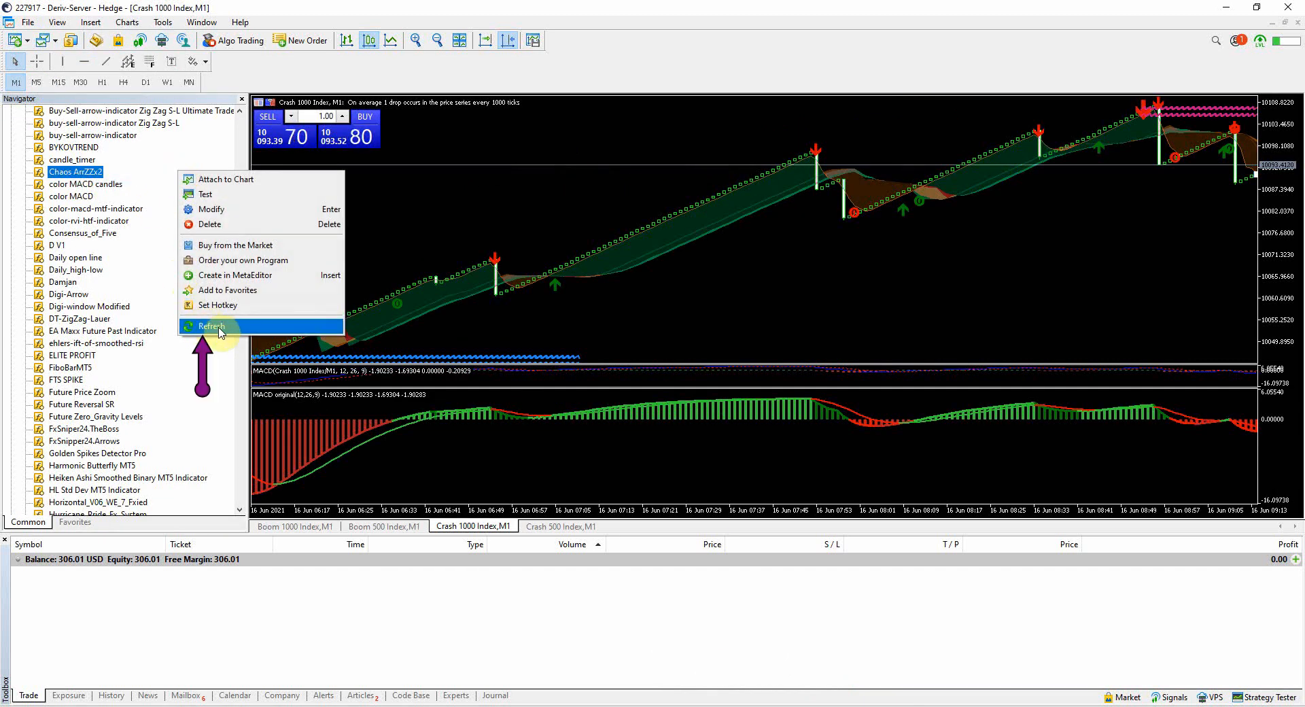
left_click(212, 325)
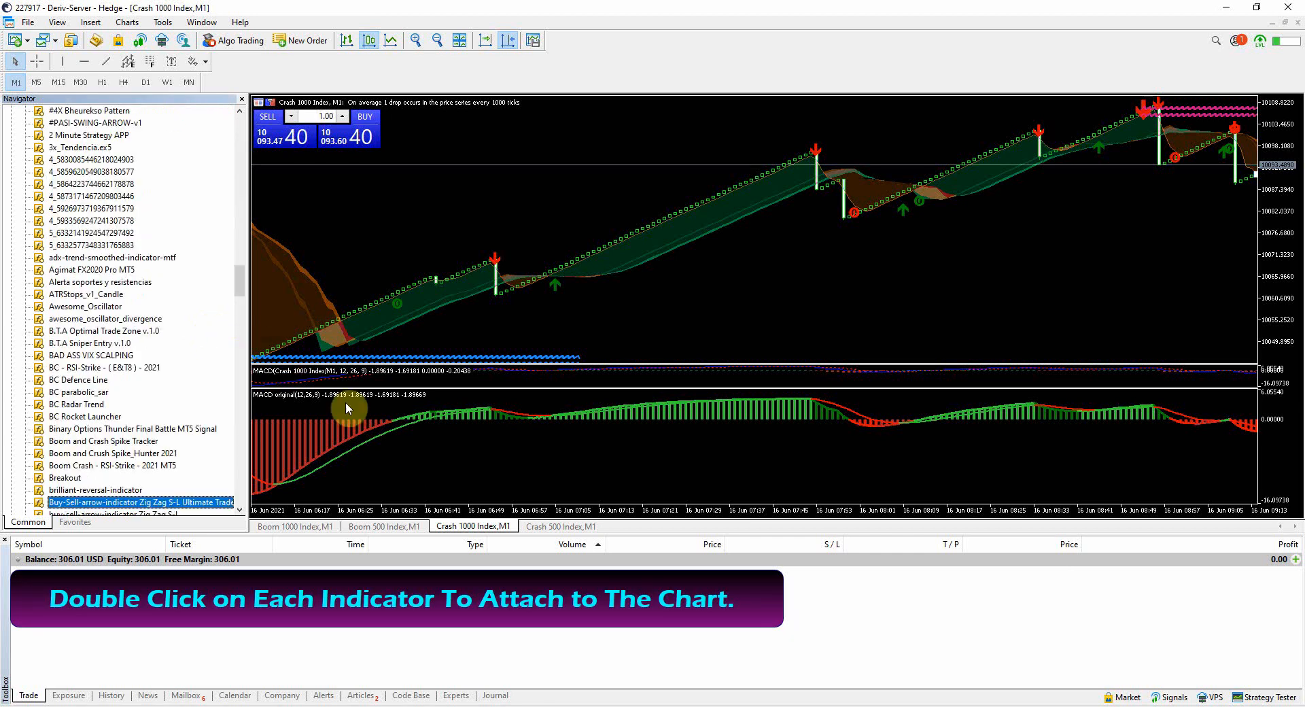
left_click(17, 39)
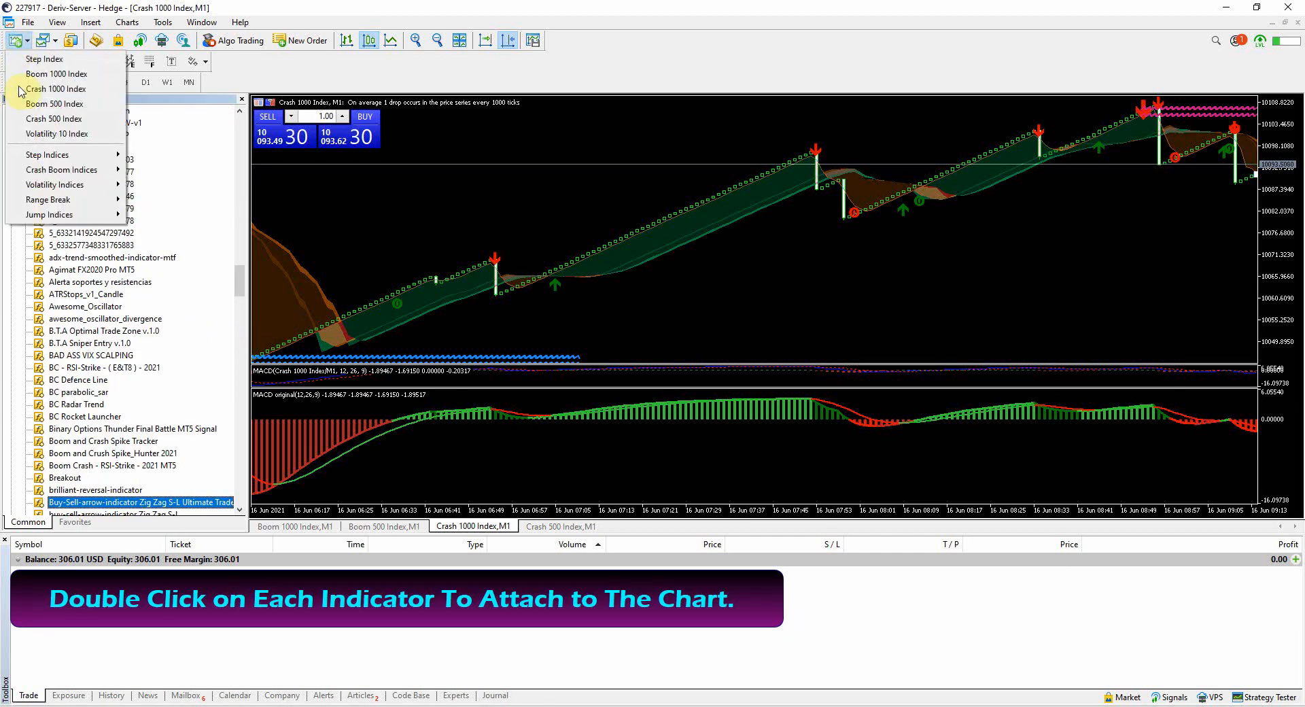
mouse_move(48, 170)
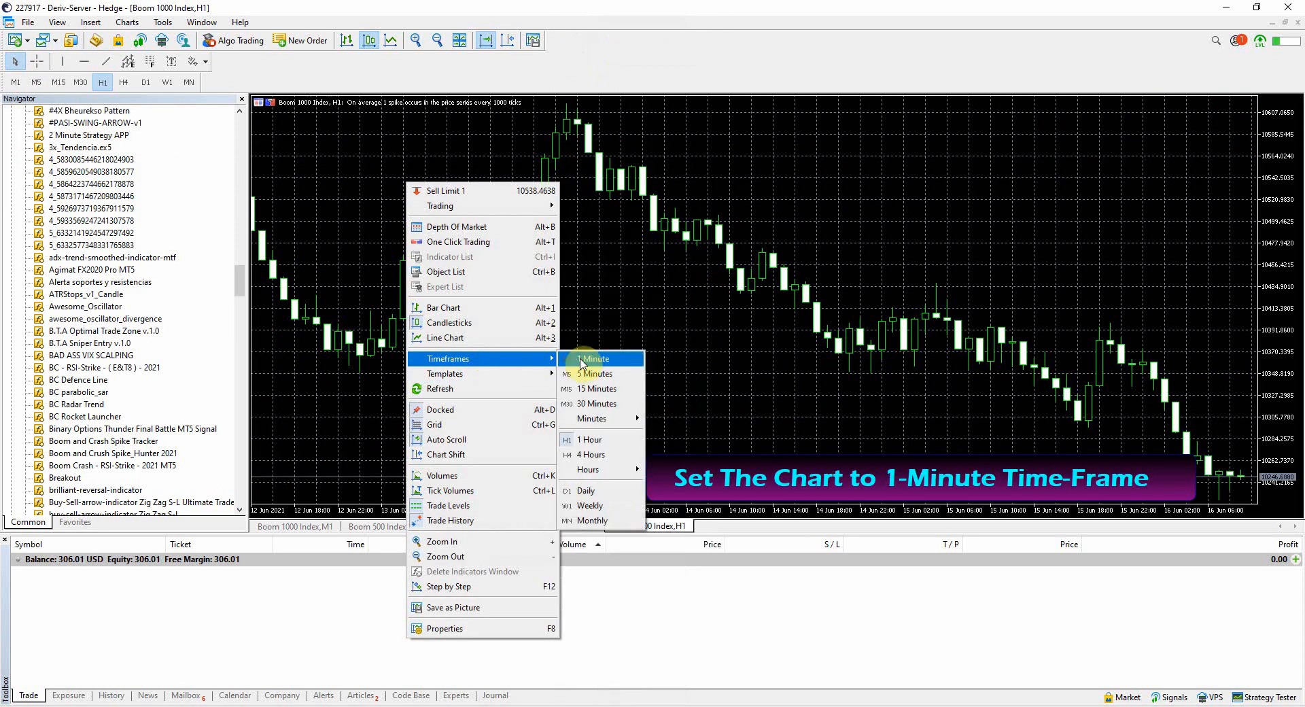
left_click(595, 358)
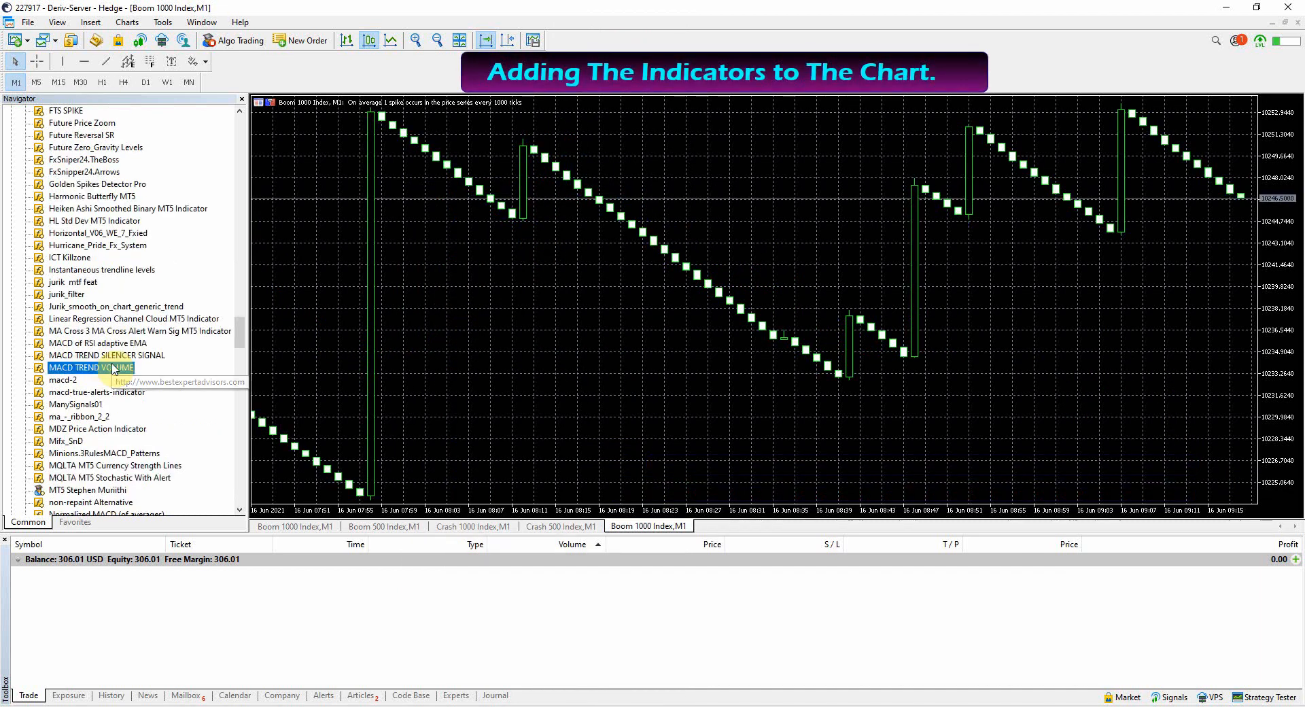
Attach the MACD TREND VOLUME indicator to the Boom 1000 M1 chart with default settings
double_click(87, 367)
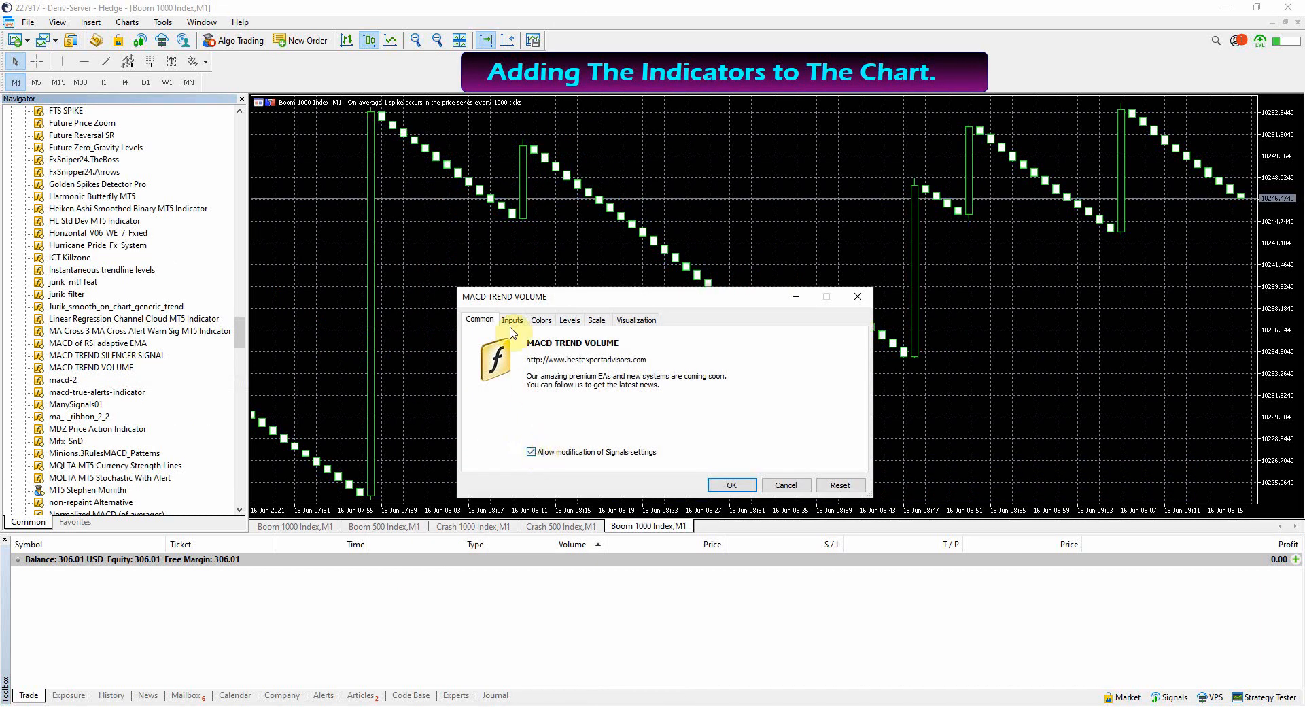
left_click(541, 319)
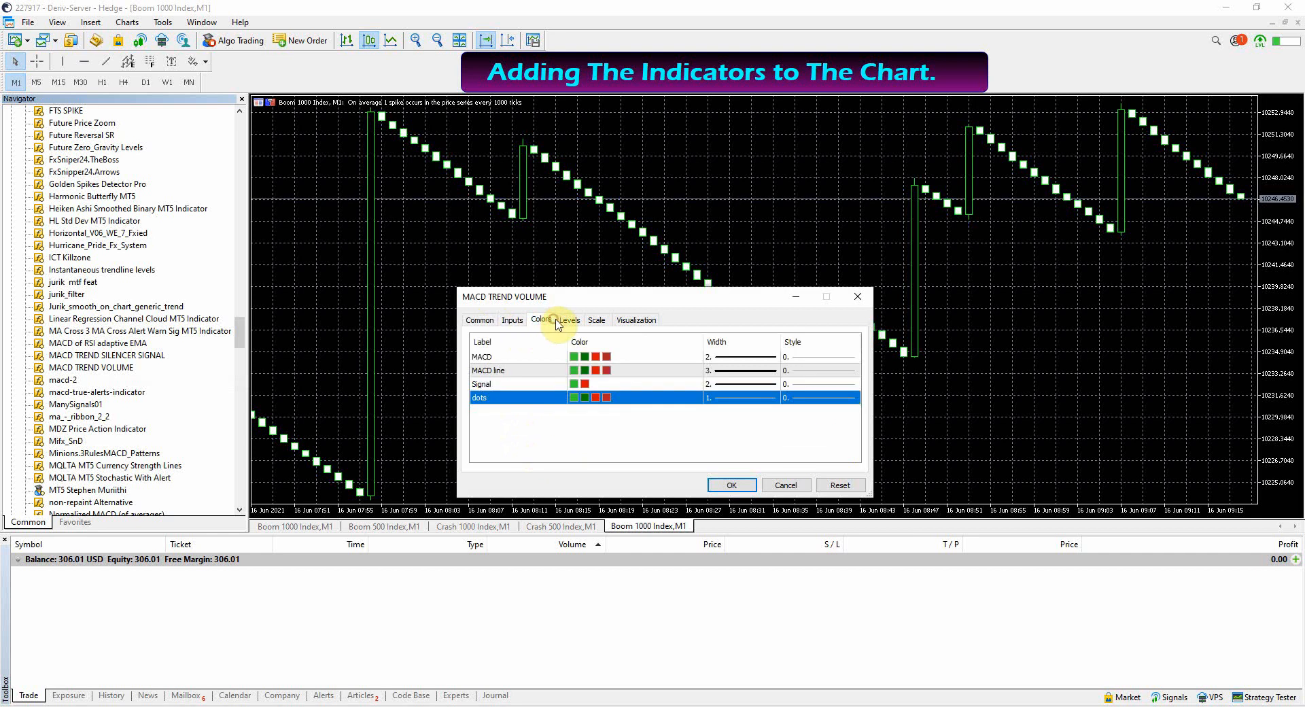
left_click(478, 319)
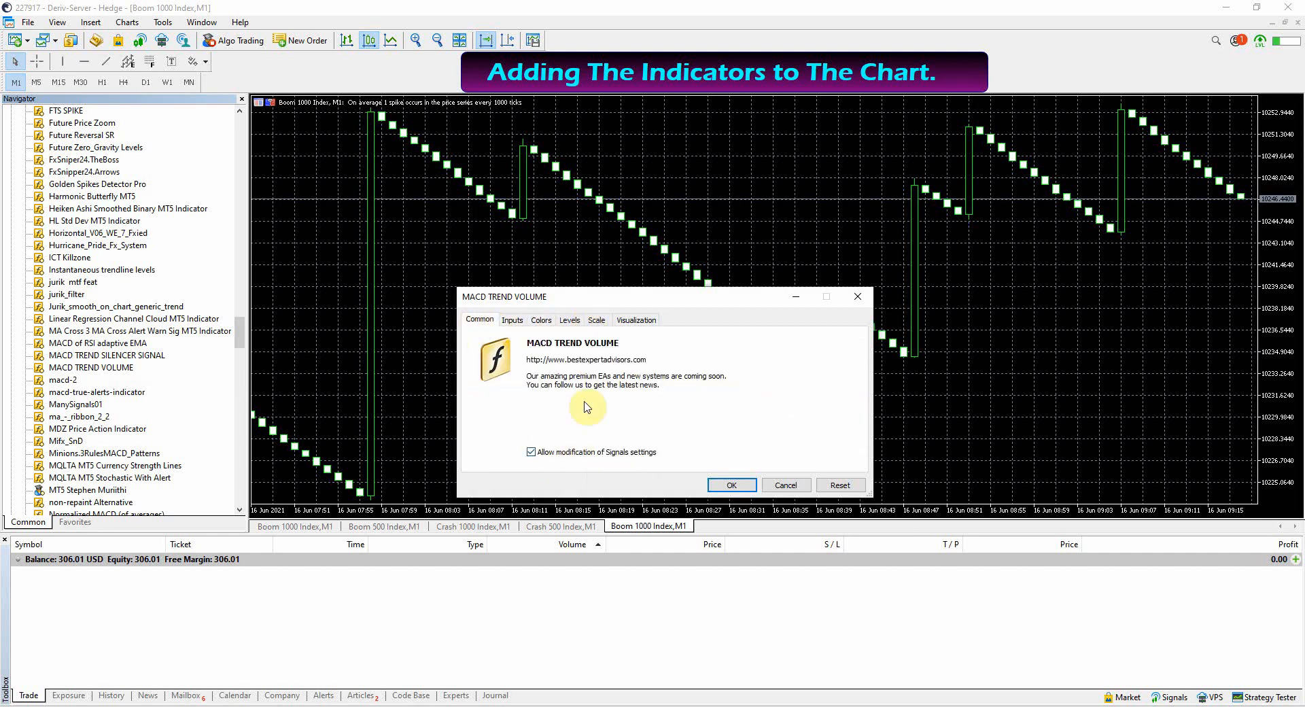
left_click(730, 484)
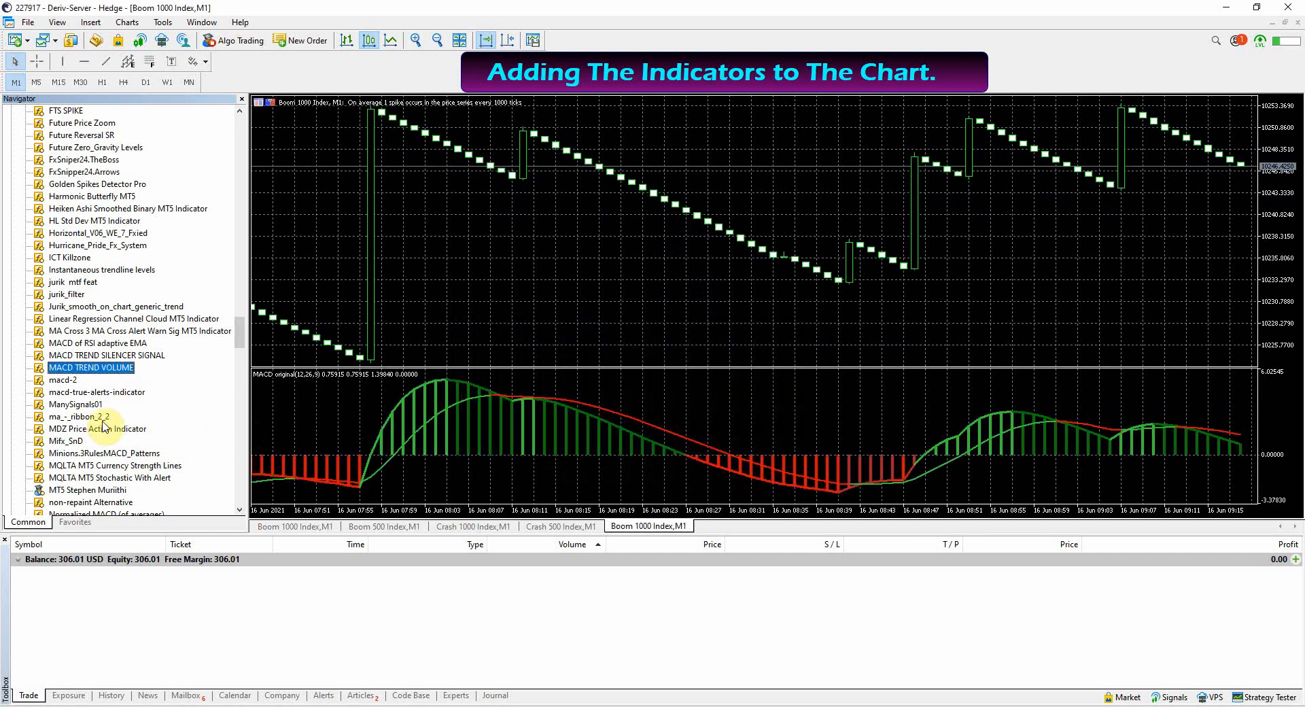
mouse_move(109, 367)
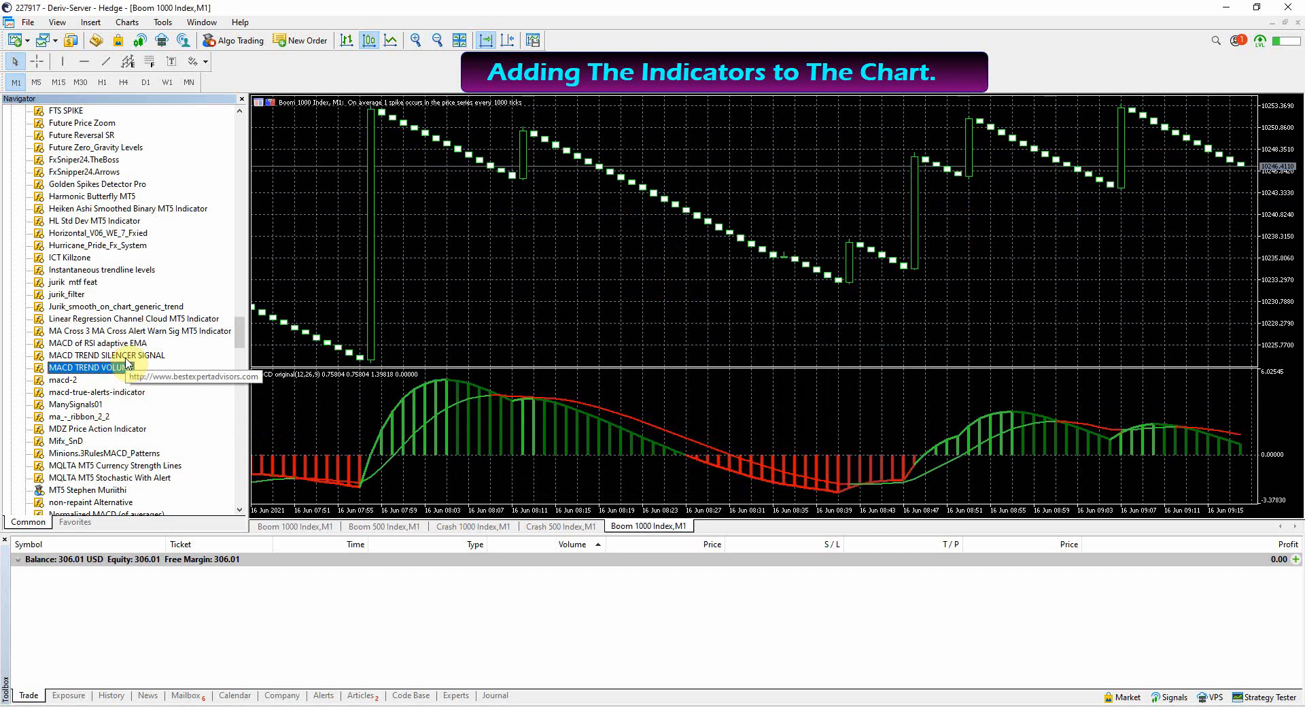
Attach the MACD TREND SILENCER SIGNAL and TREND DETECTOR indicators with default inputs
double_click(106, 355)
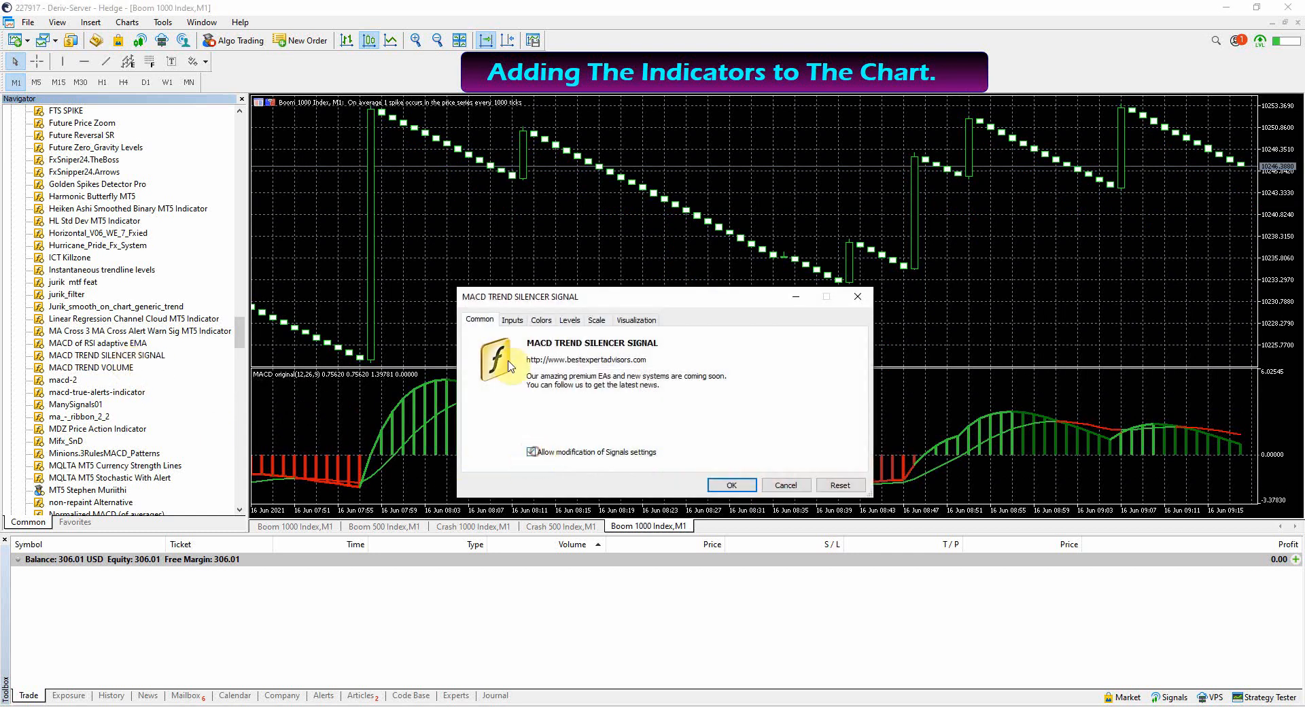
left_click(512, 319)
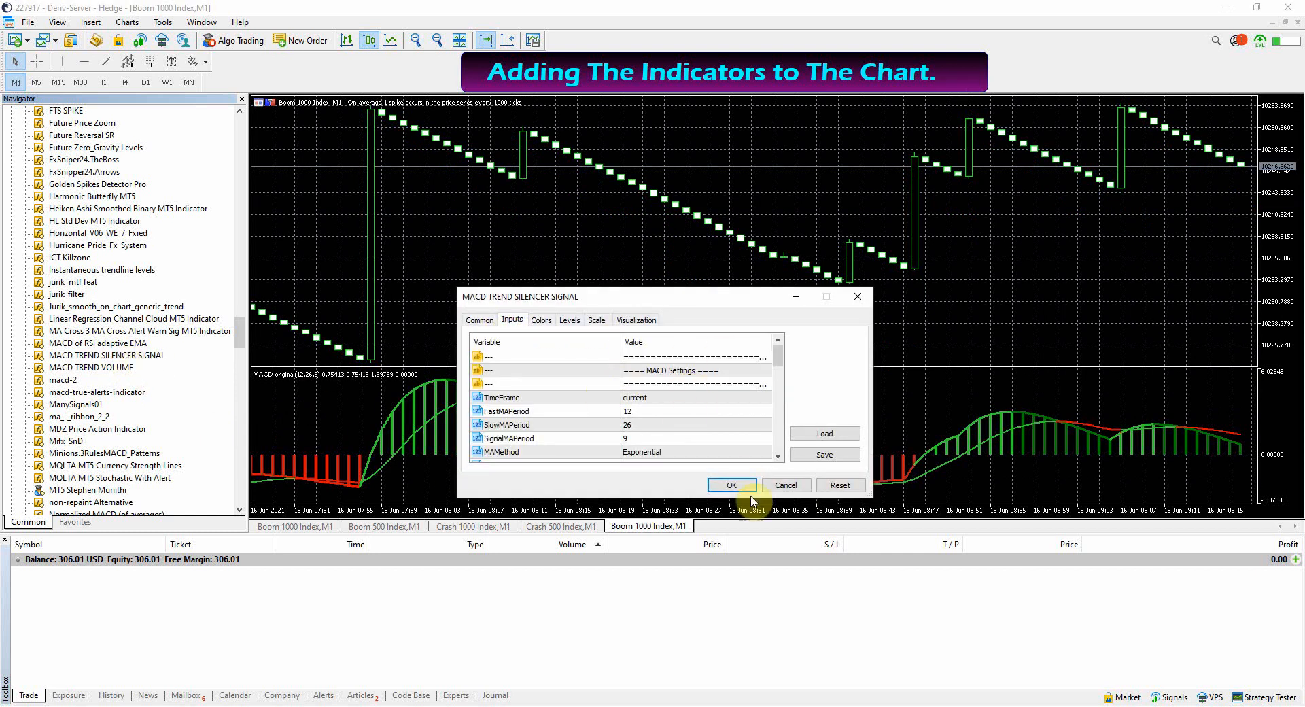
left_click(730, 484)
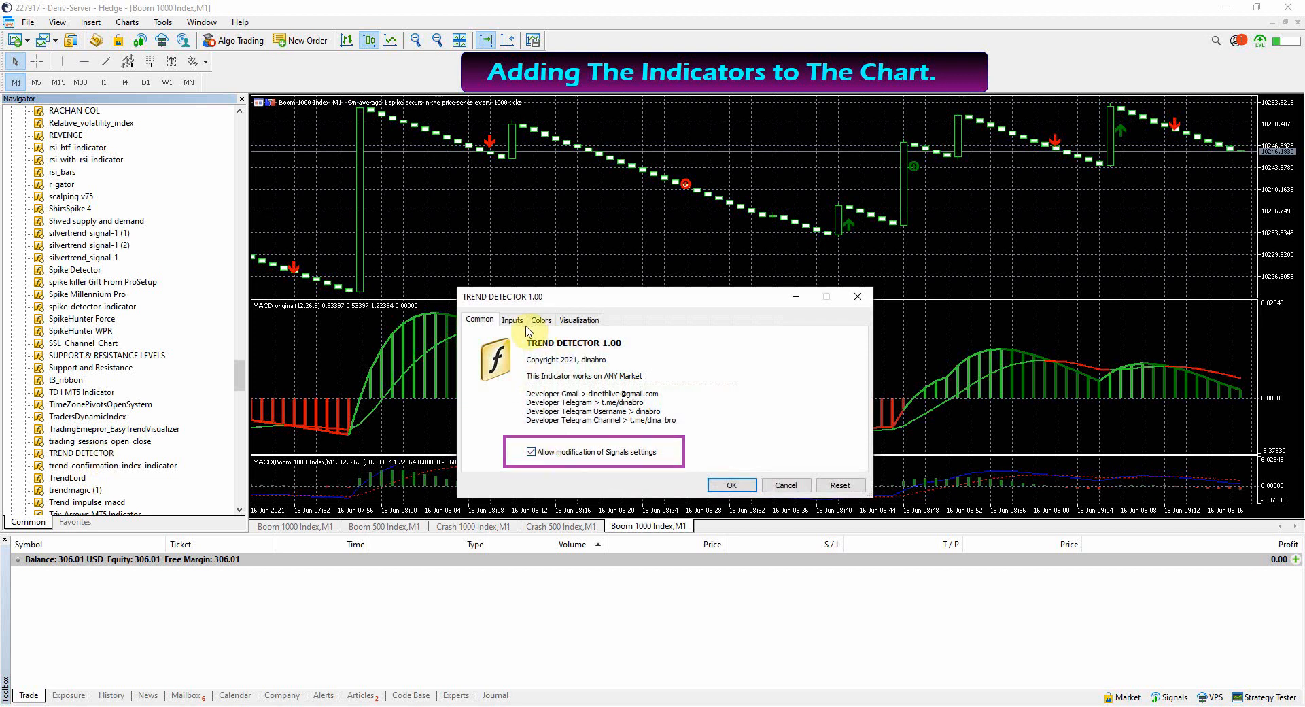
left_click(730, 484)
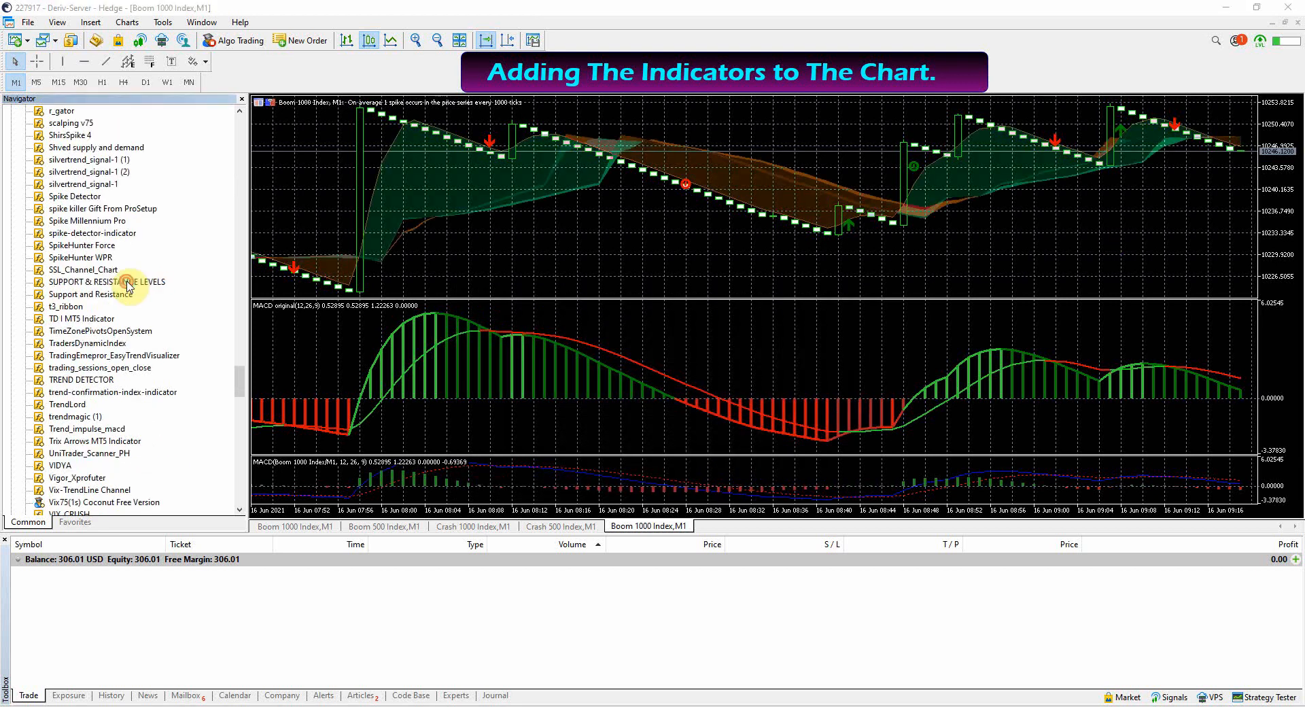
Attach SUPPORT & RESISTANCE LEVELS with 'Allow modification of Signals settings' enabled
double_click(106, 281)
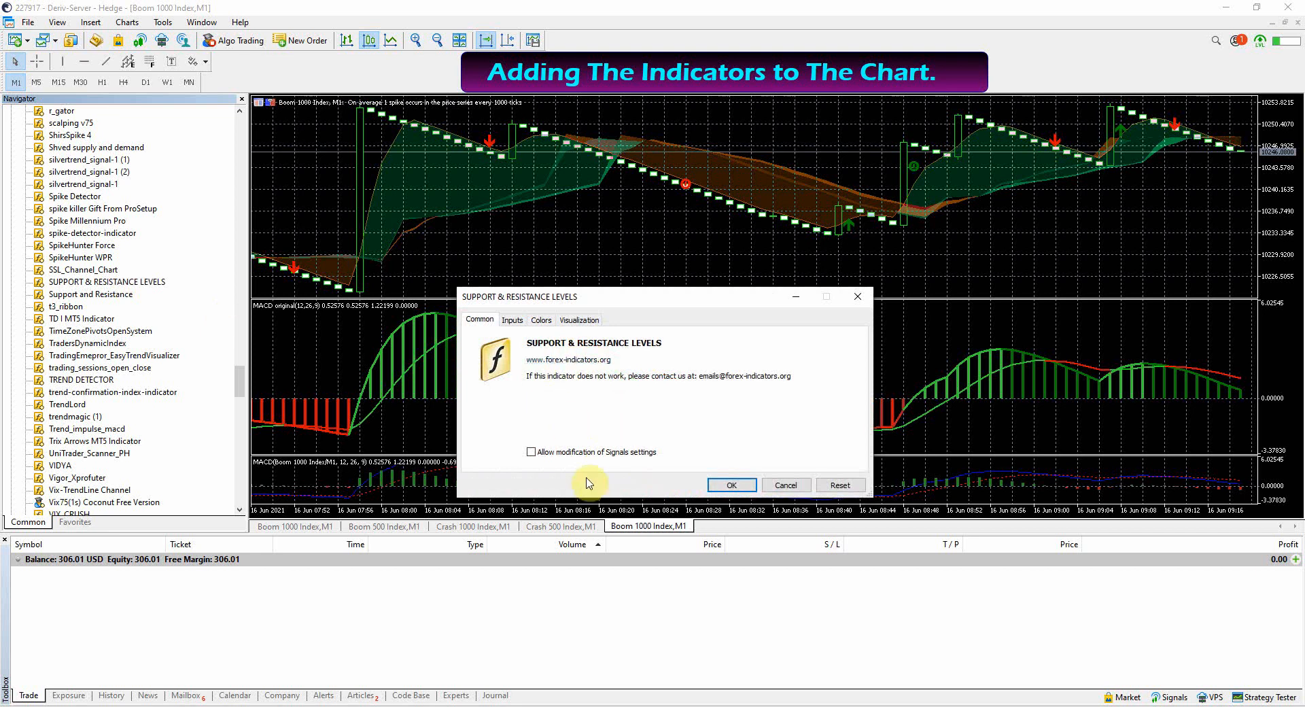
left_click(530, 451)
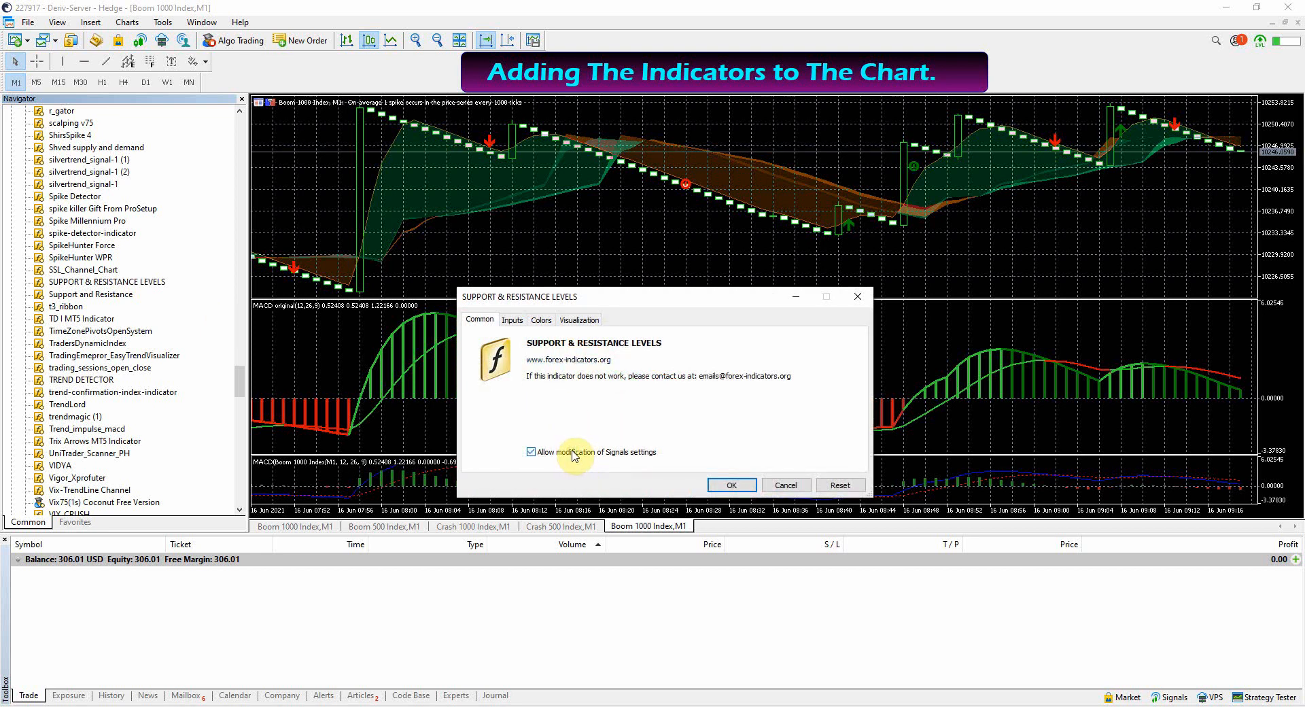
mouse_move(684, 473)
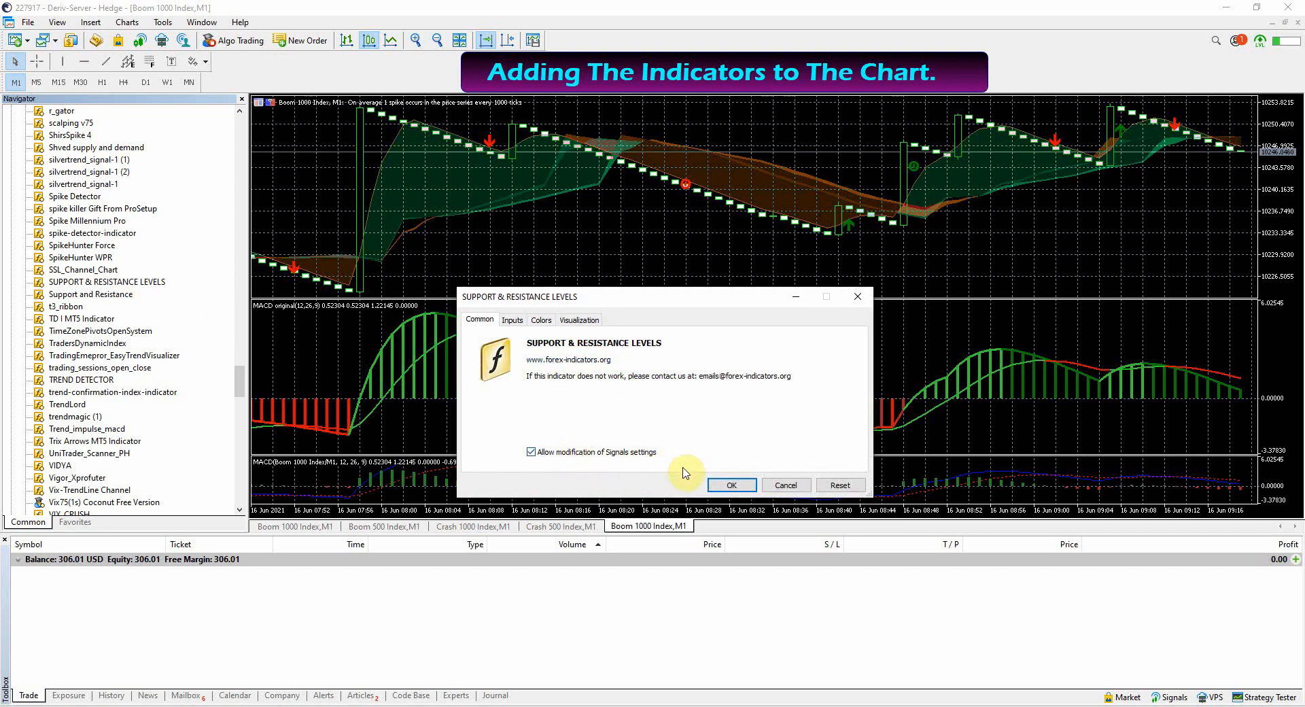
left_click(512, 319)
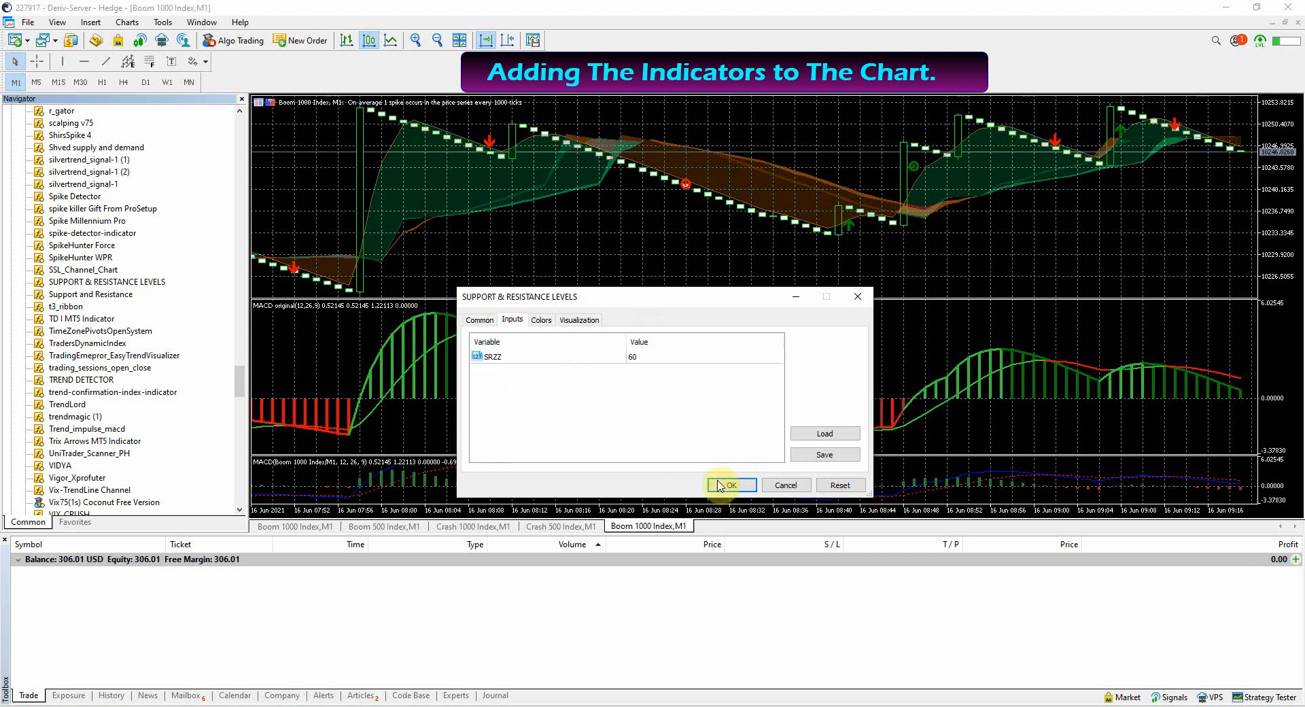
left_click(730, 484)
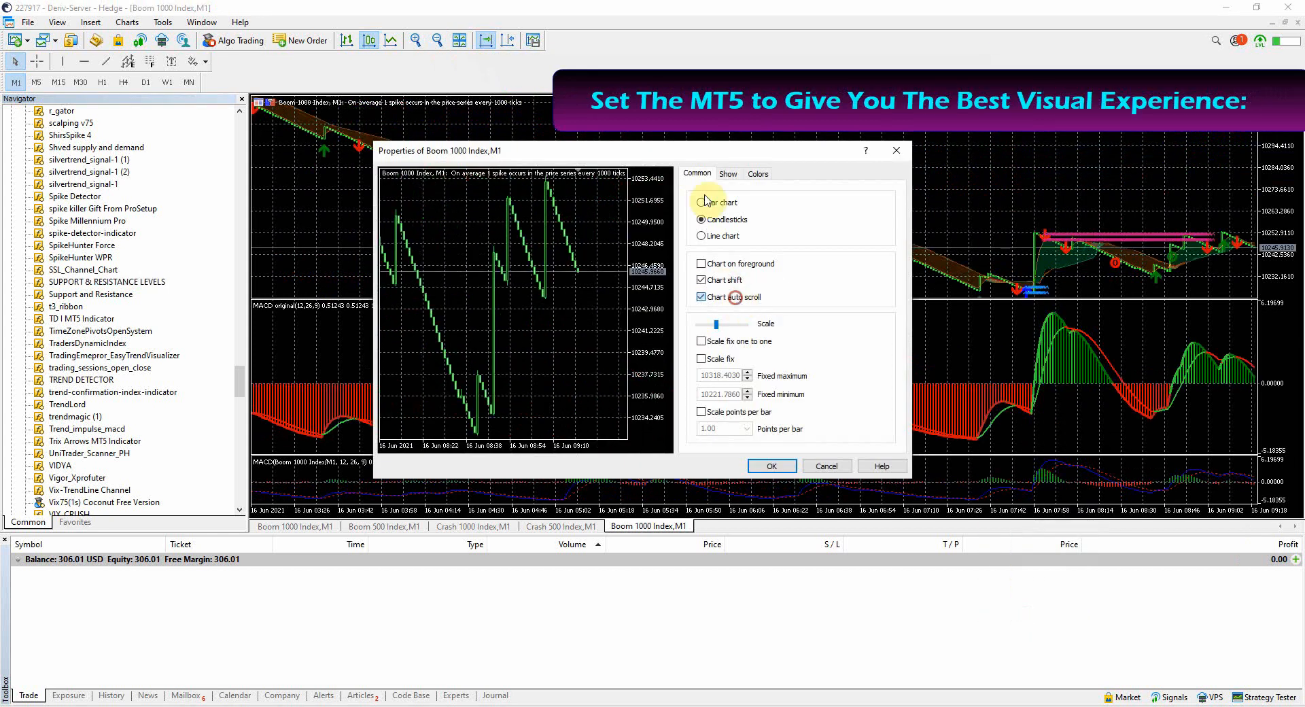
Adjust the chart's price-bar display and save the layout as the Boom Crash Silencer template
left_click(769, 464)
type("BOOM_CRASH SILENCER TR")
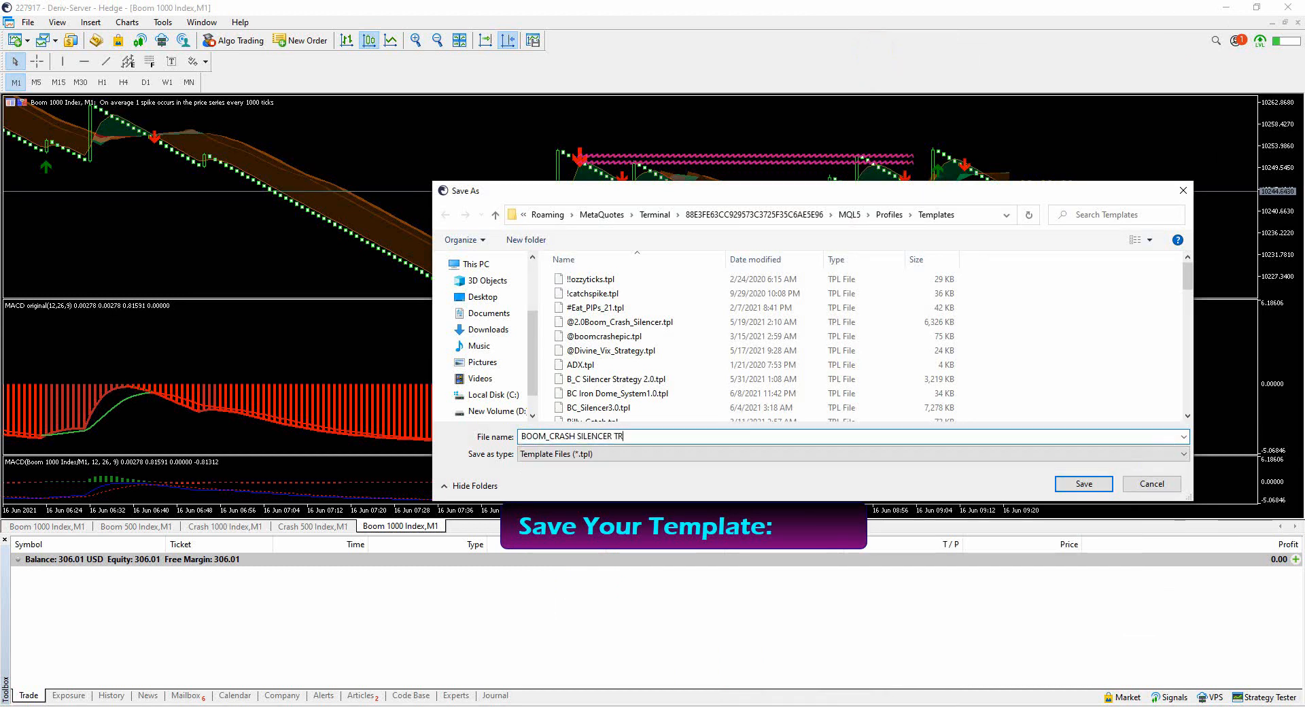
left_click(1082, 484)
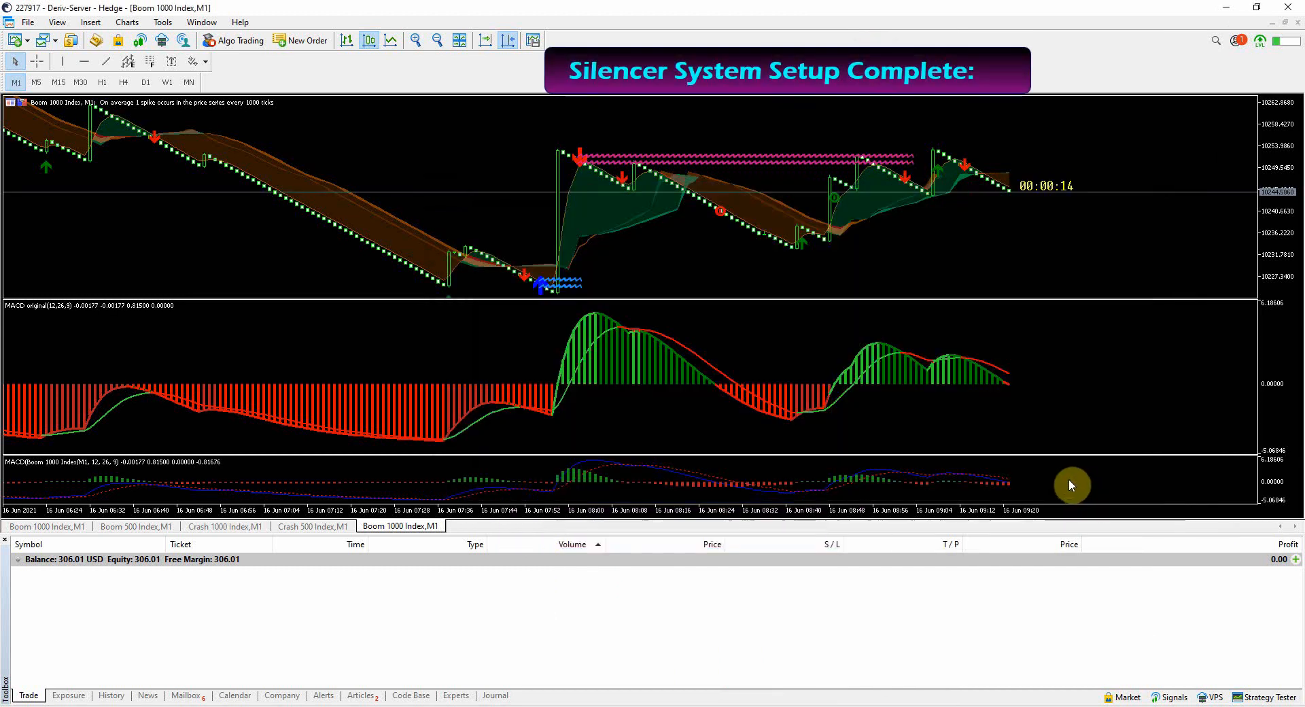
Switch to the Boom 500 Index M1 chart tab showing the long downtrend
left_click(136, 574)
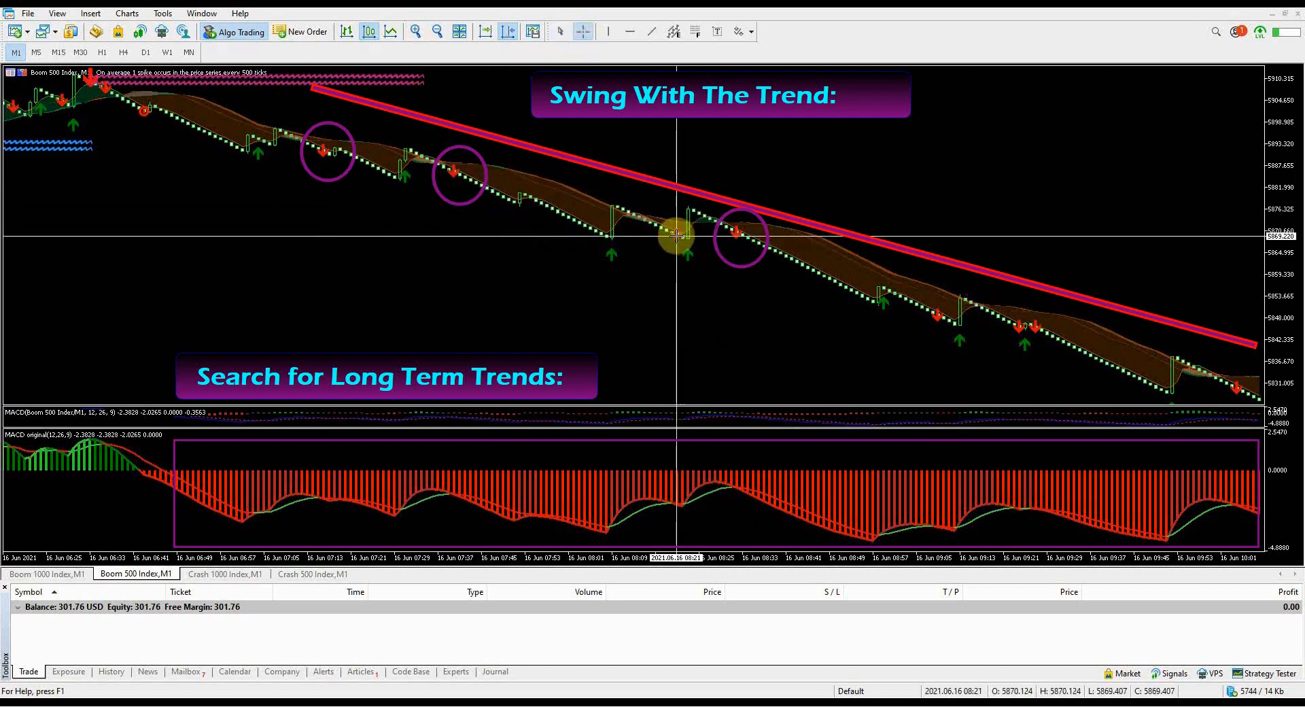
left_click_drag(678, 235, 737, 233)
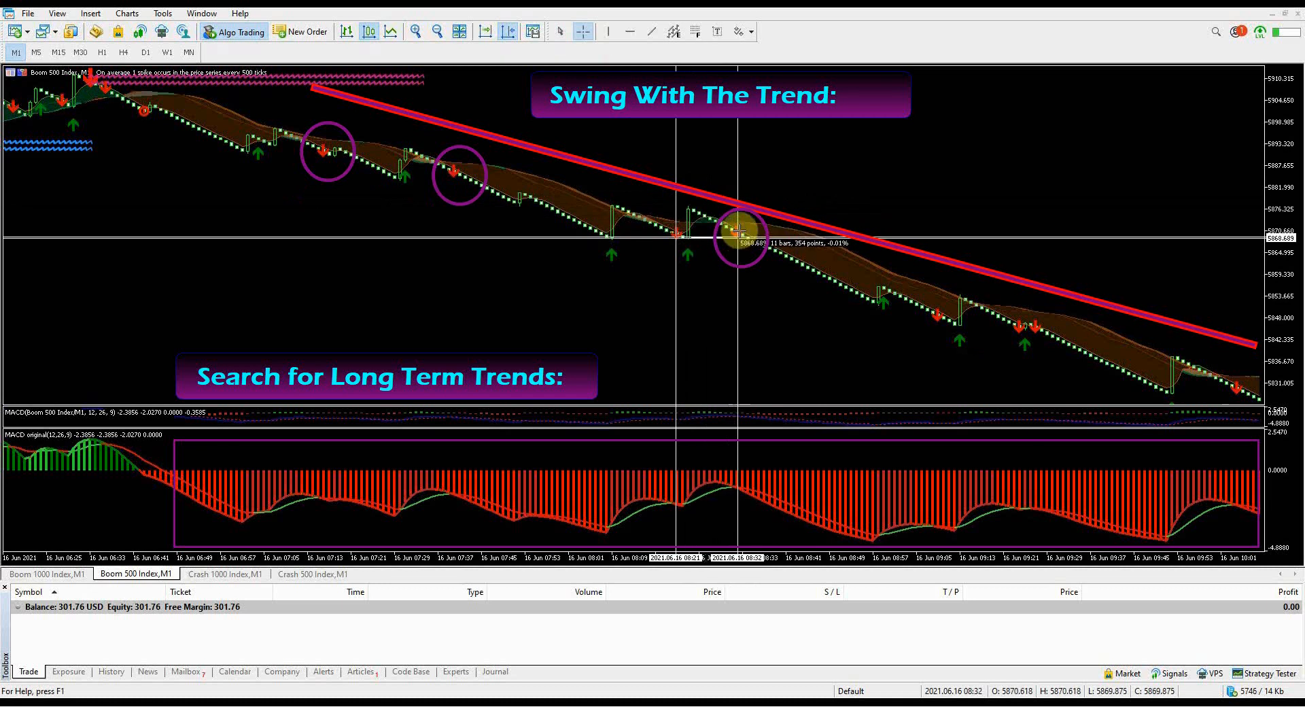
left_click_drag(737, 232, 874, 298)
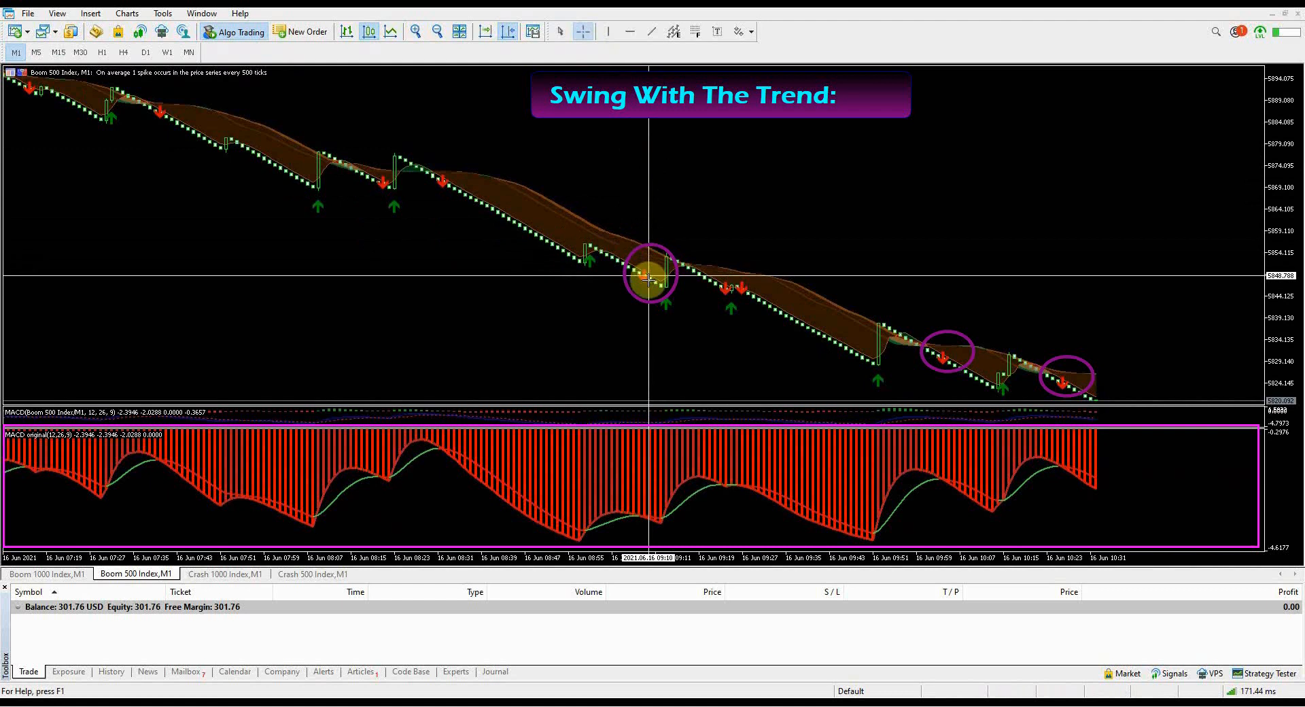
left_click_drag(649, 278, 773, 341)
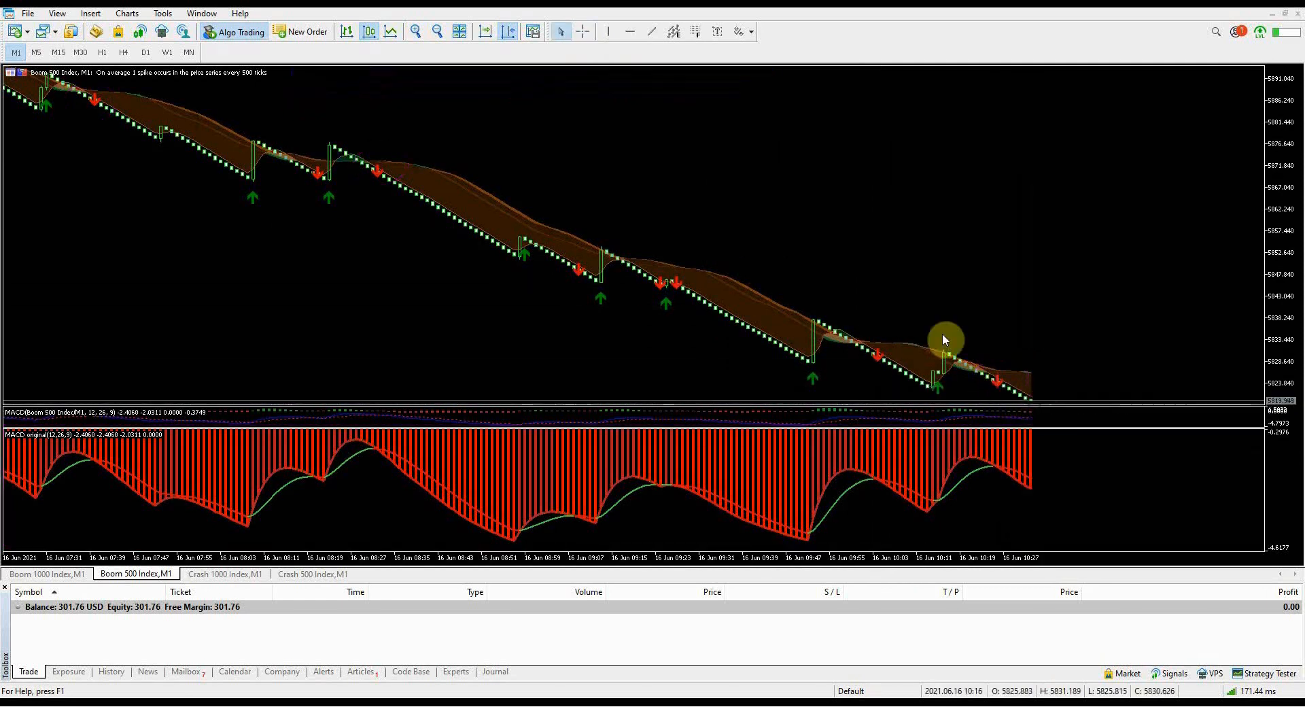
Return to the Boom 500 Index M1 chart and buy 1 lot via One Click Trading
left_click(312, 573)
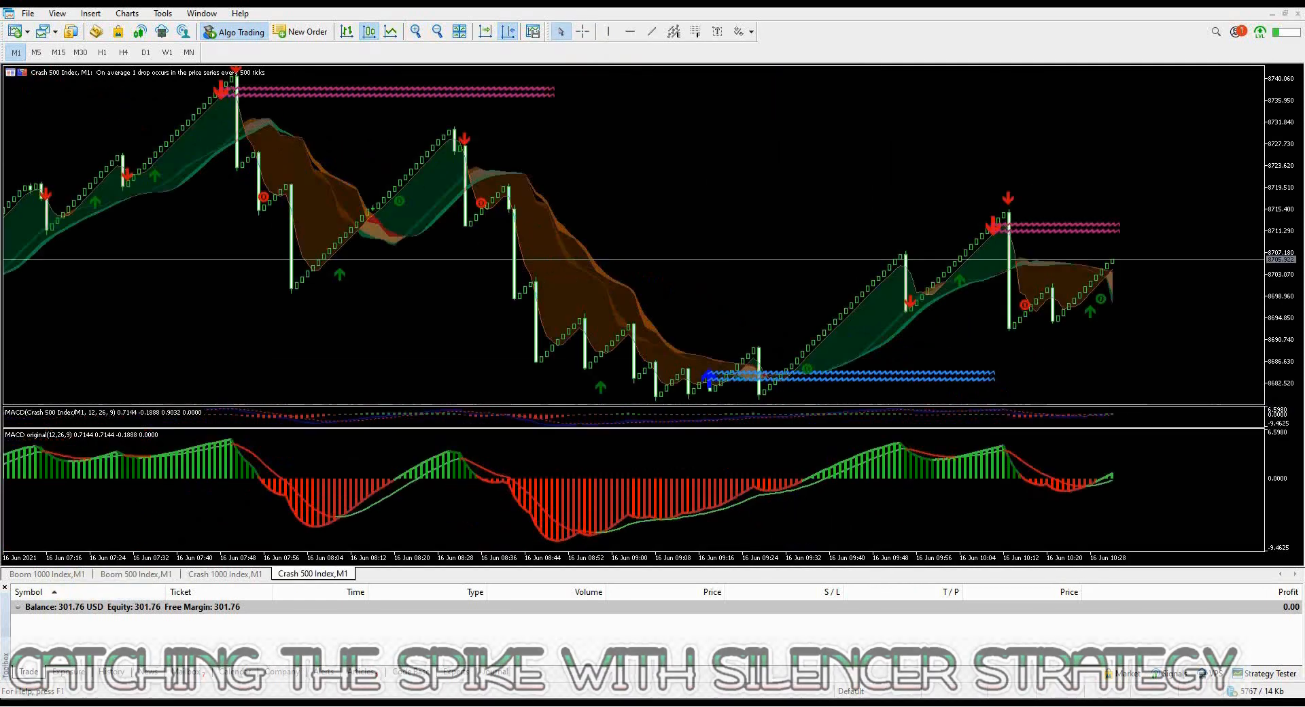
left_click(136, 573)
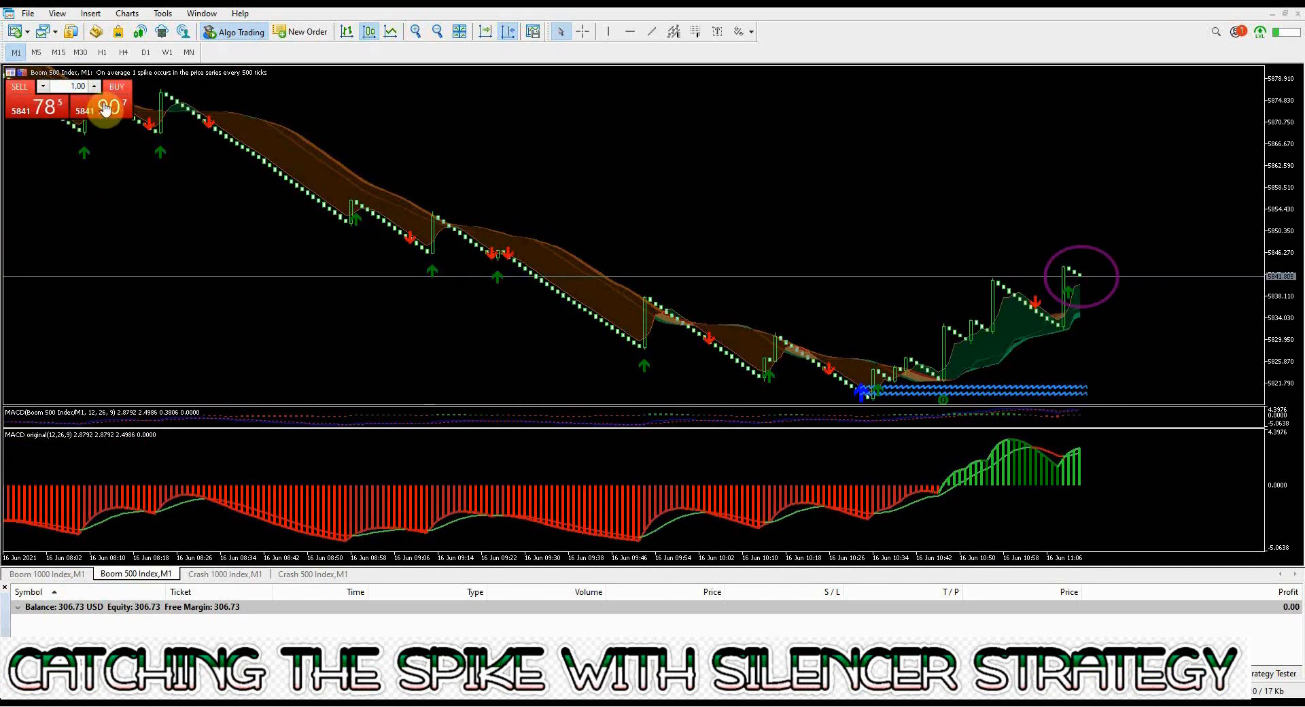
left_click(117, 87)
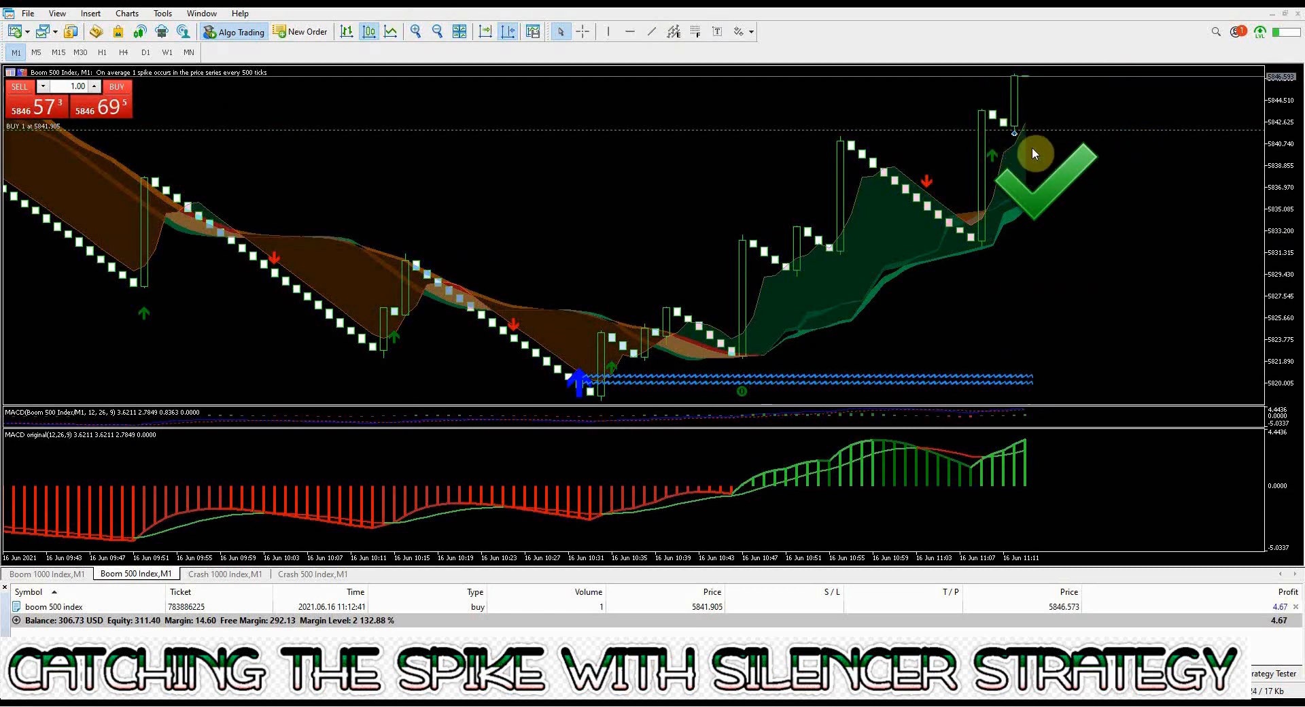
mouse_move(1138, 510)
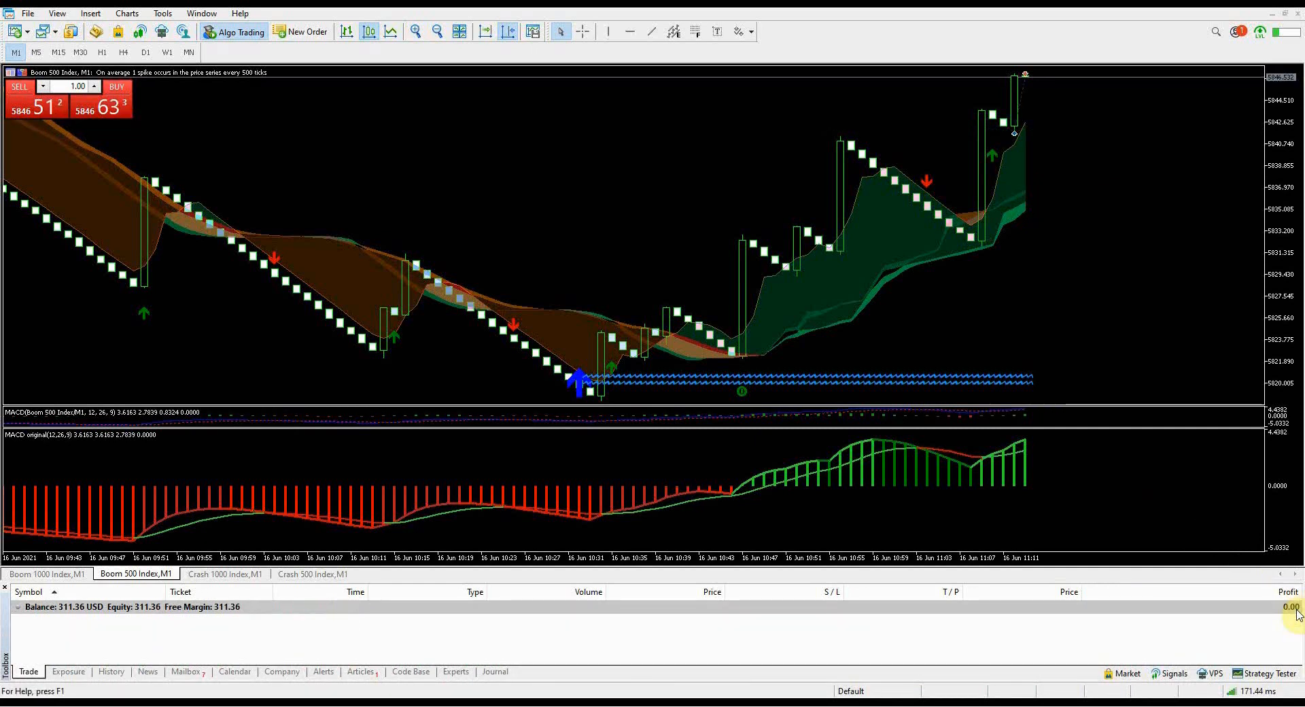
Zoom the Boom 500 chart out to show the full downtrend, then switch to the Boom 1000 chart
left_click(434, 31)
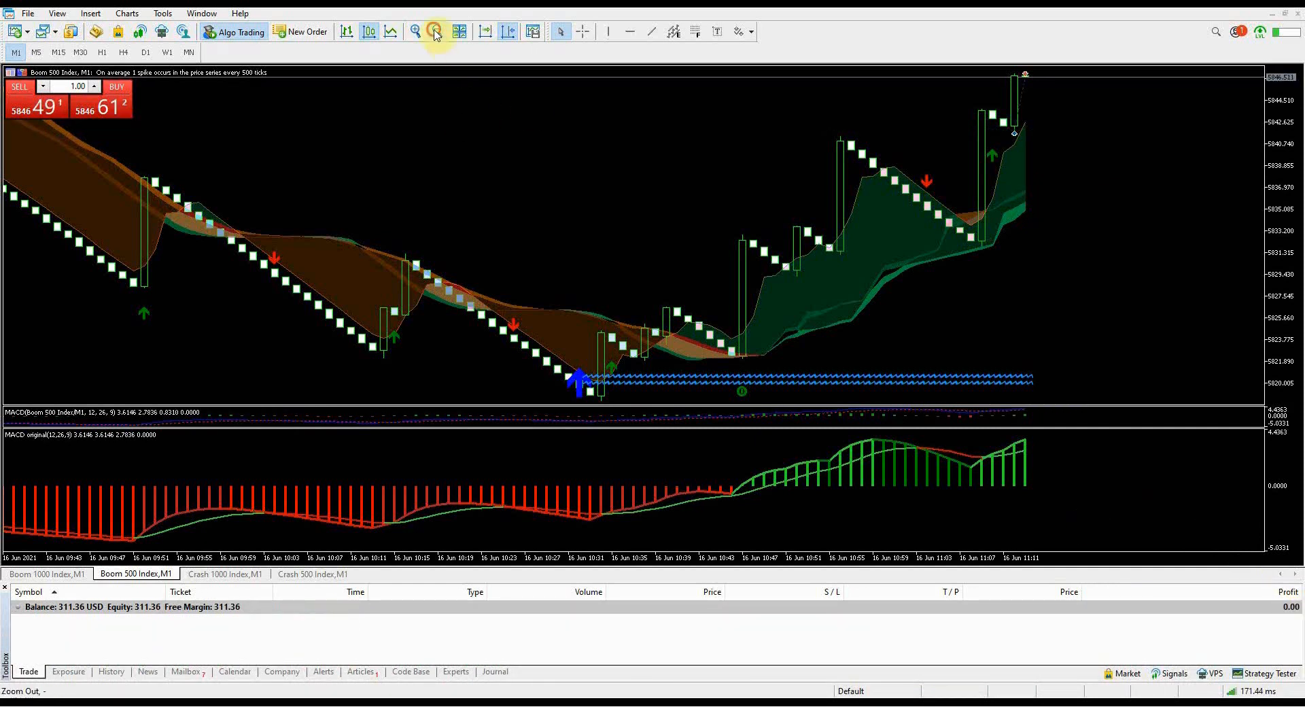
left_click(432, 32)
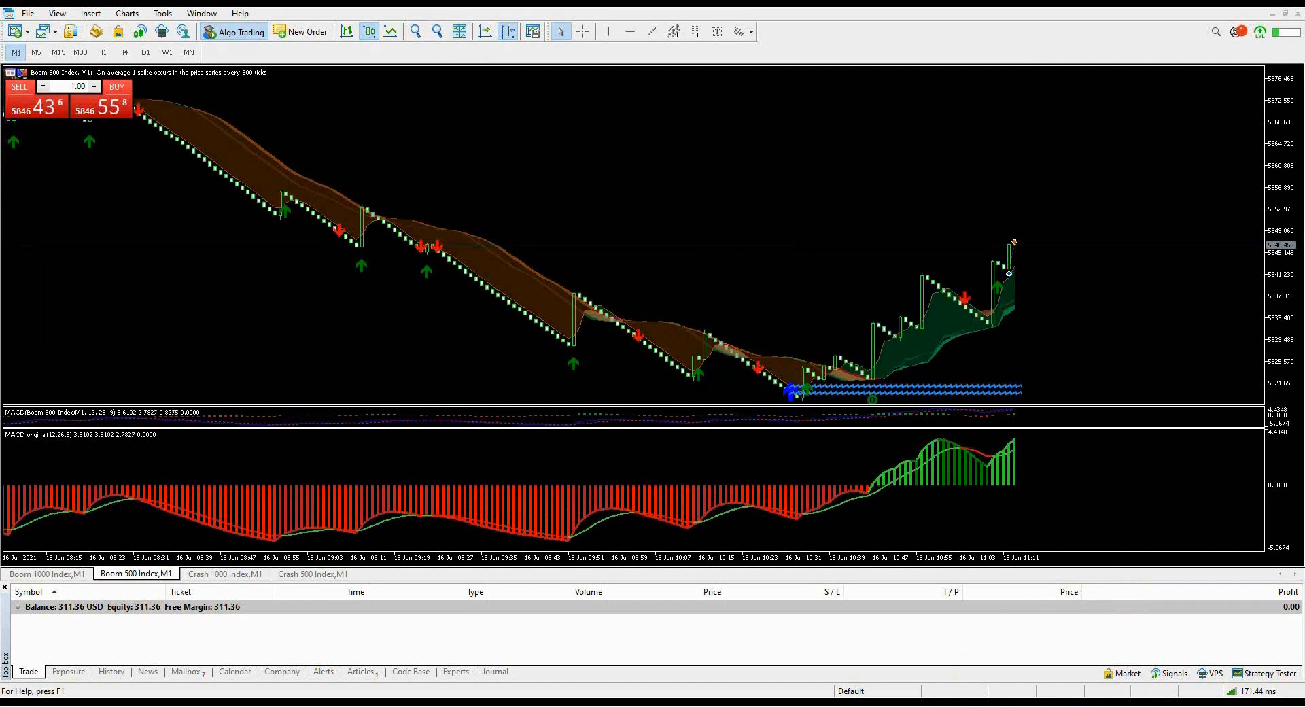
left_click(47, 573)
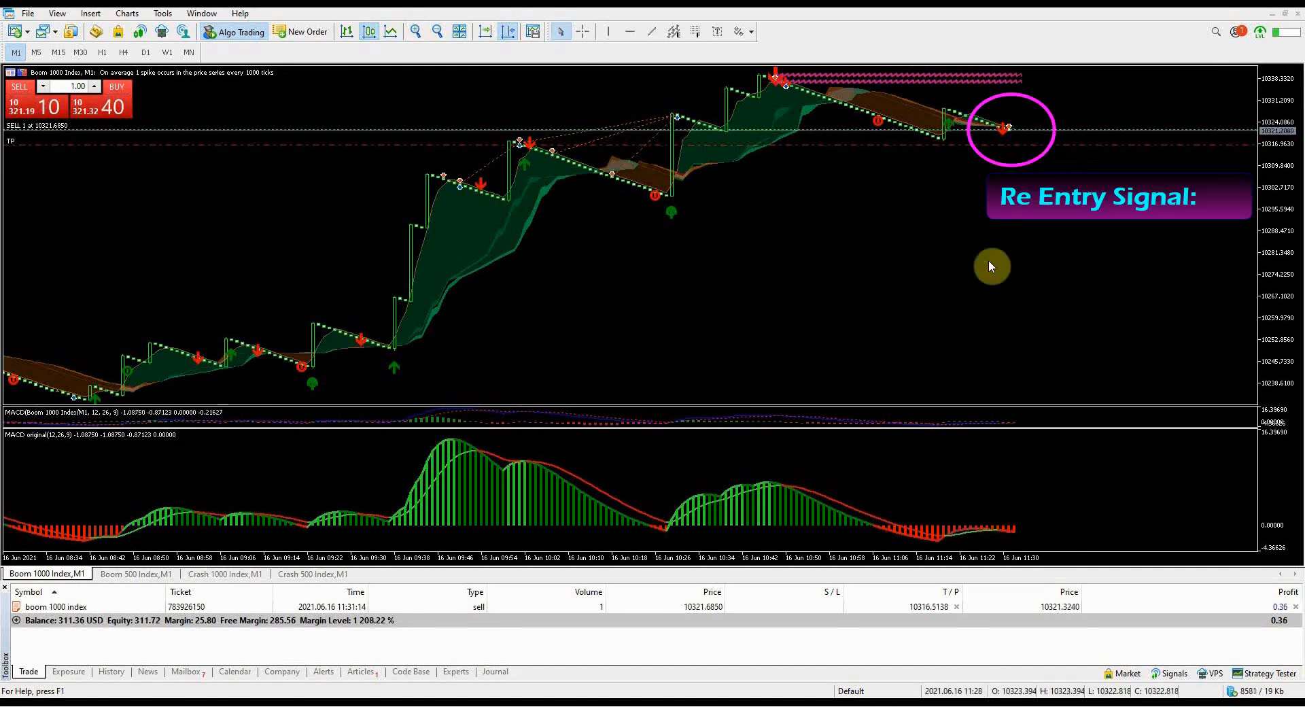
mouse_move(915, 393)
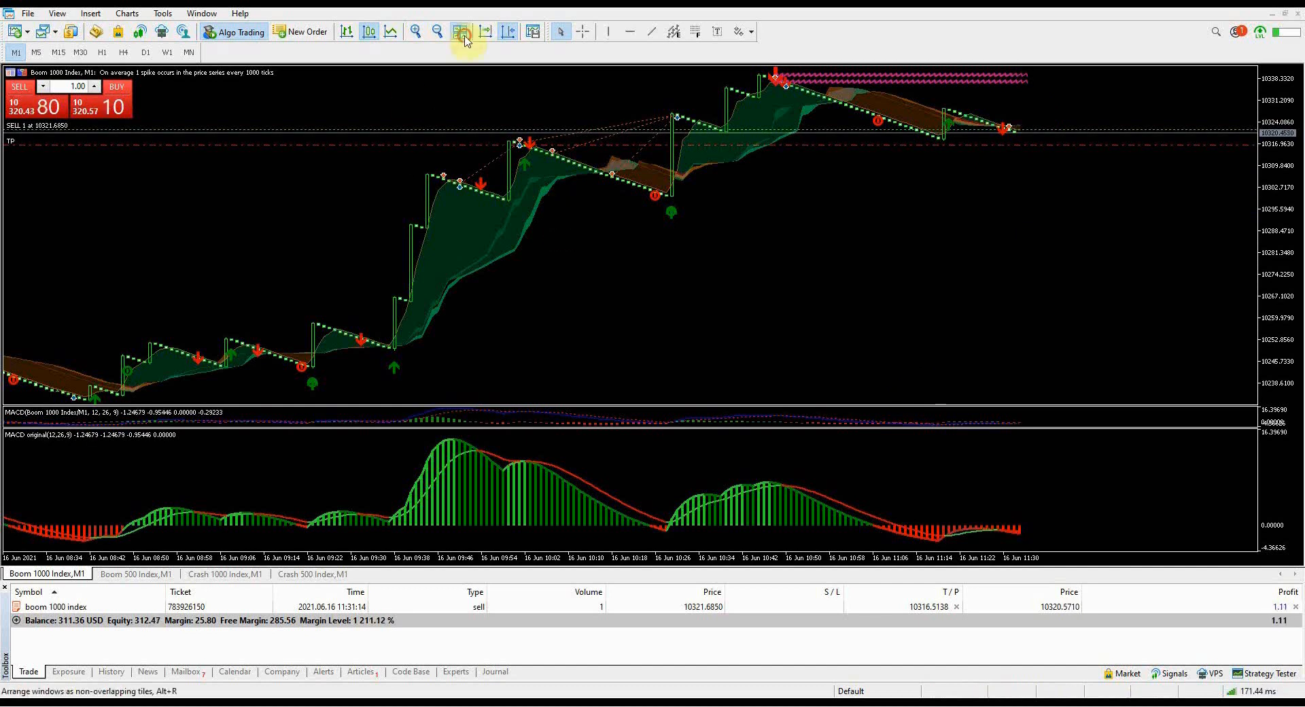
Adjust the Boom 1000 Index M1 chart view from the toolbar around the 1-lot sell
left_click(459, 32)
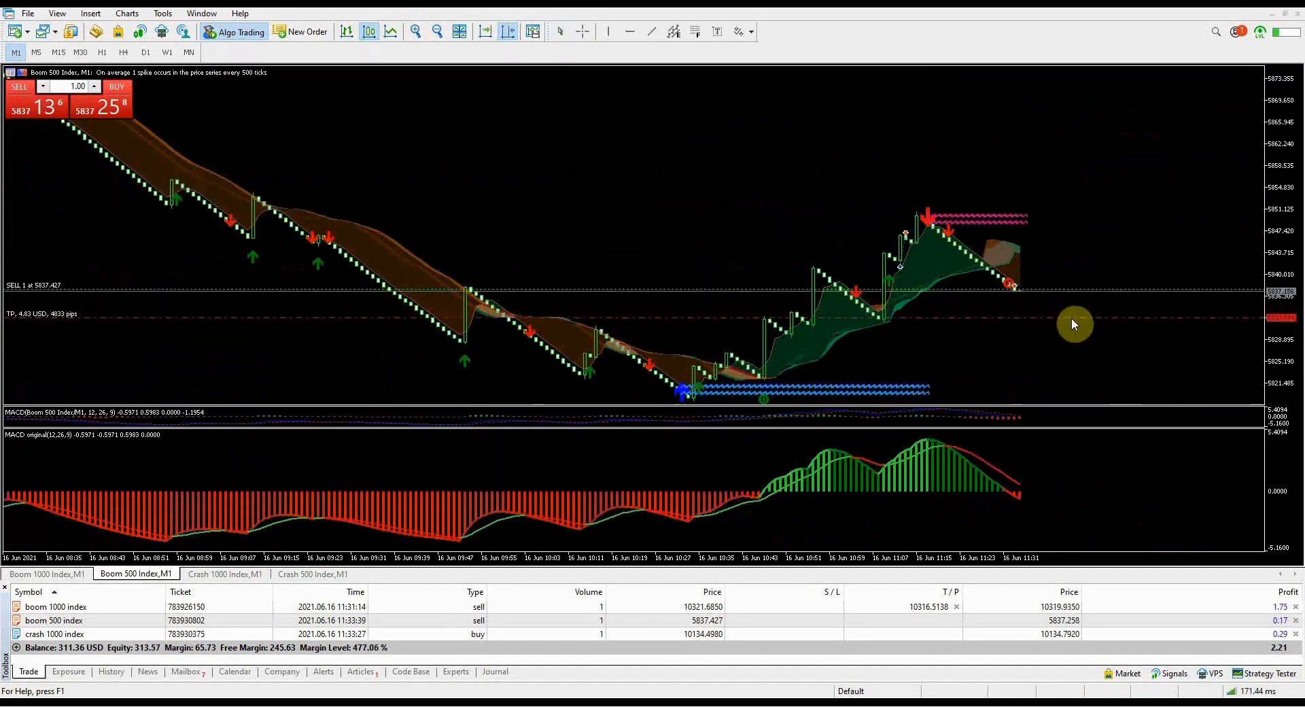
Cycle through the Crash 1000, Boom 500 and Boom 1000 chart tabs to review the open positions
left_click(224, 574)
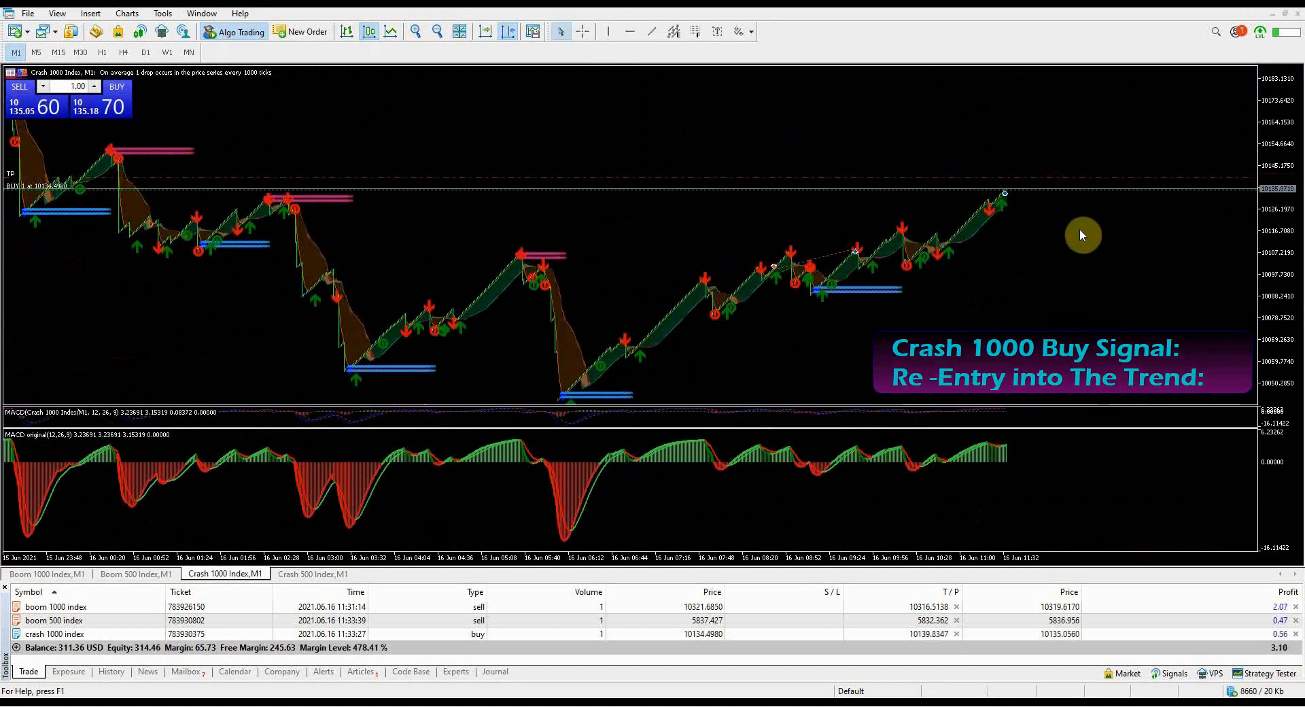
left_click(136, 574)
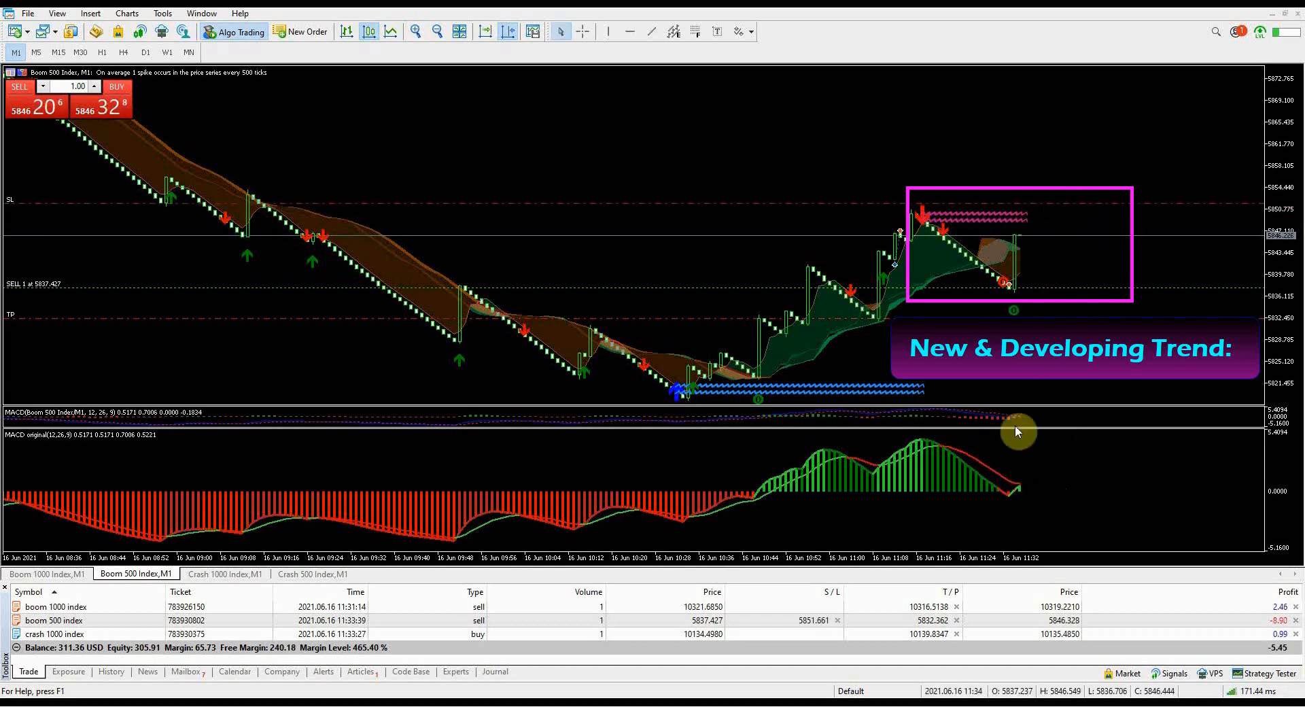
left_click(46, 574)
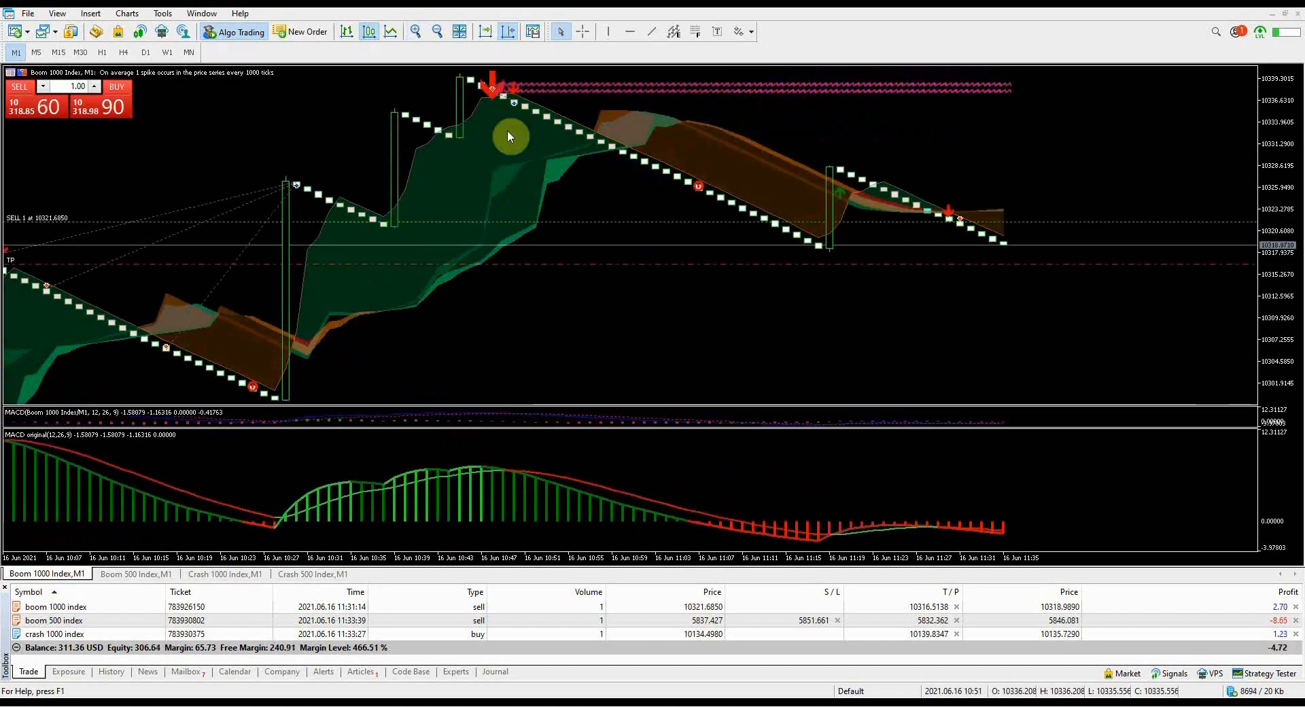
mouse_move(718, 457)
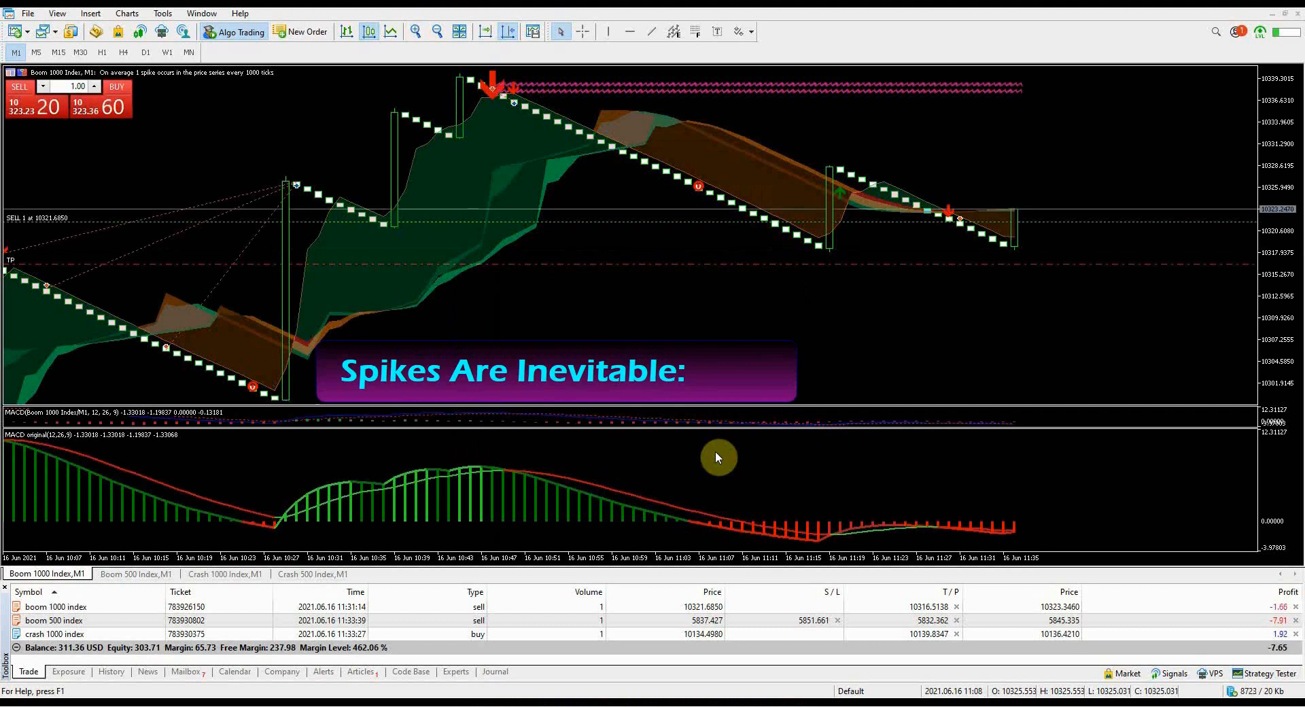
mouse_move(1021, 297)
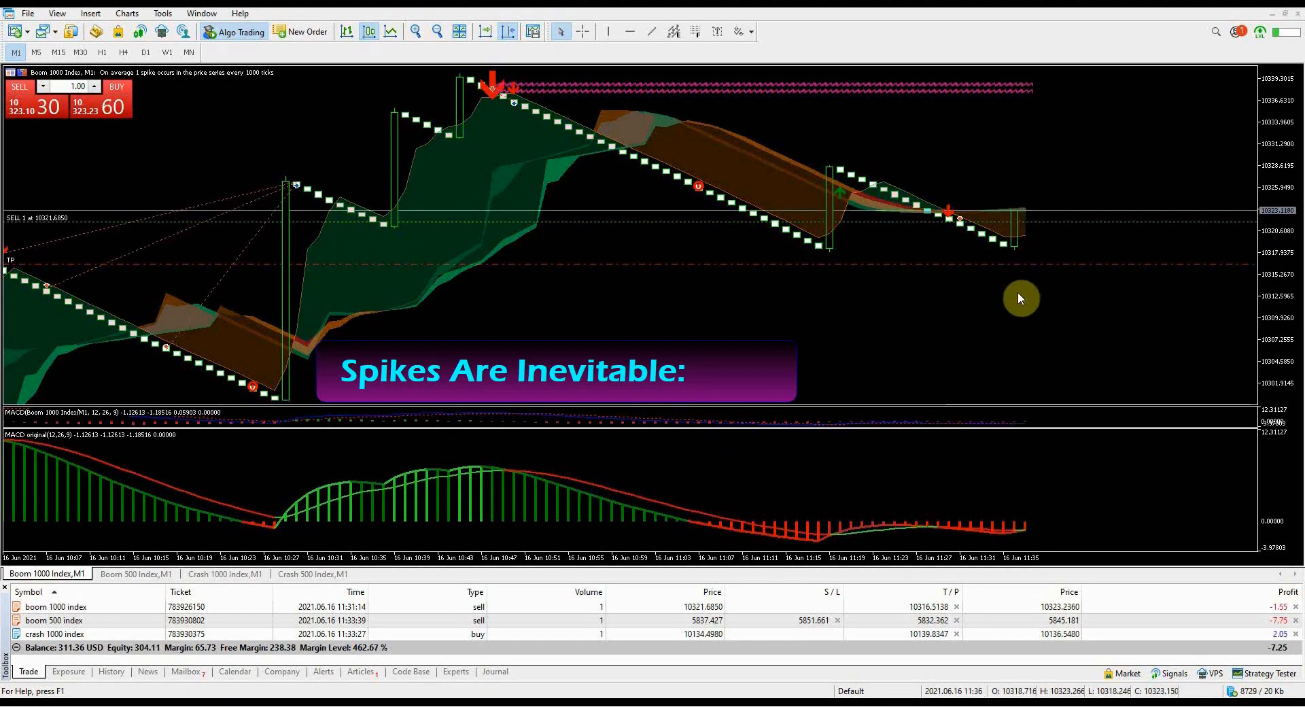
Zoom the Crash 1000 chart out for more history and compare it against the Boom 1000 chart
left_click(226, 573)
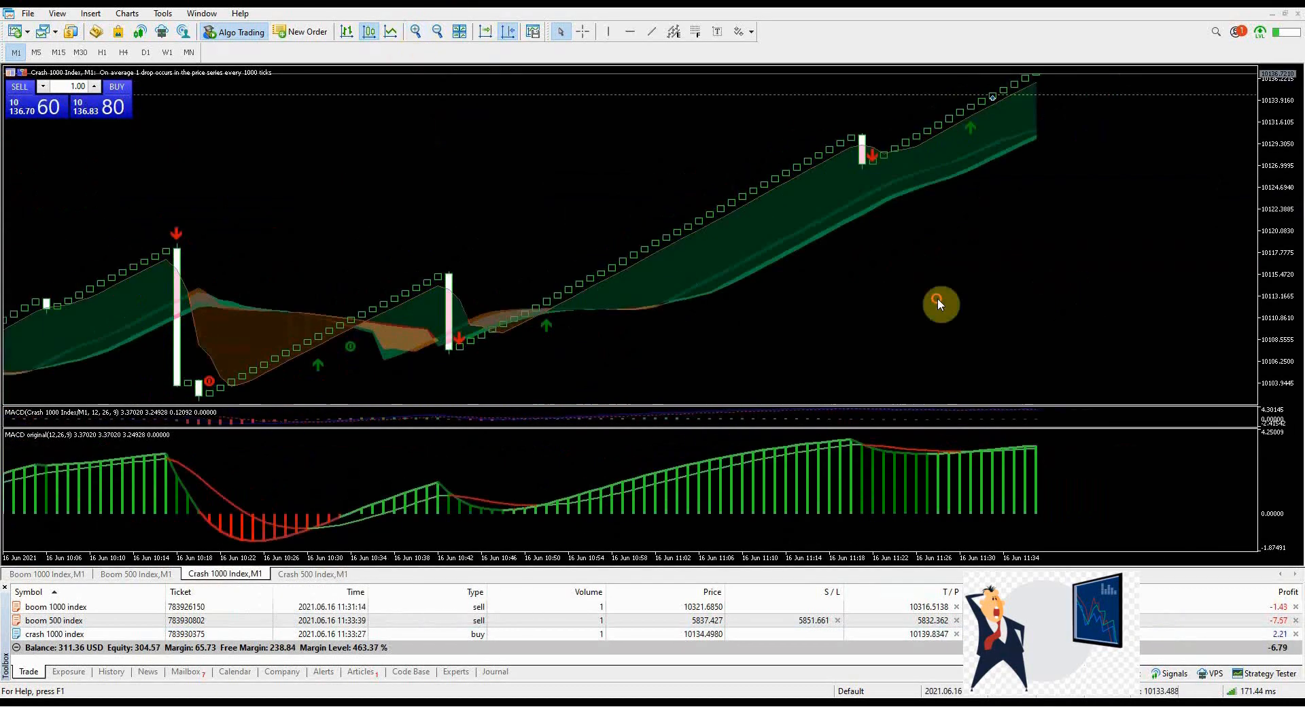
left_click(415, 31)
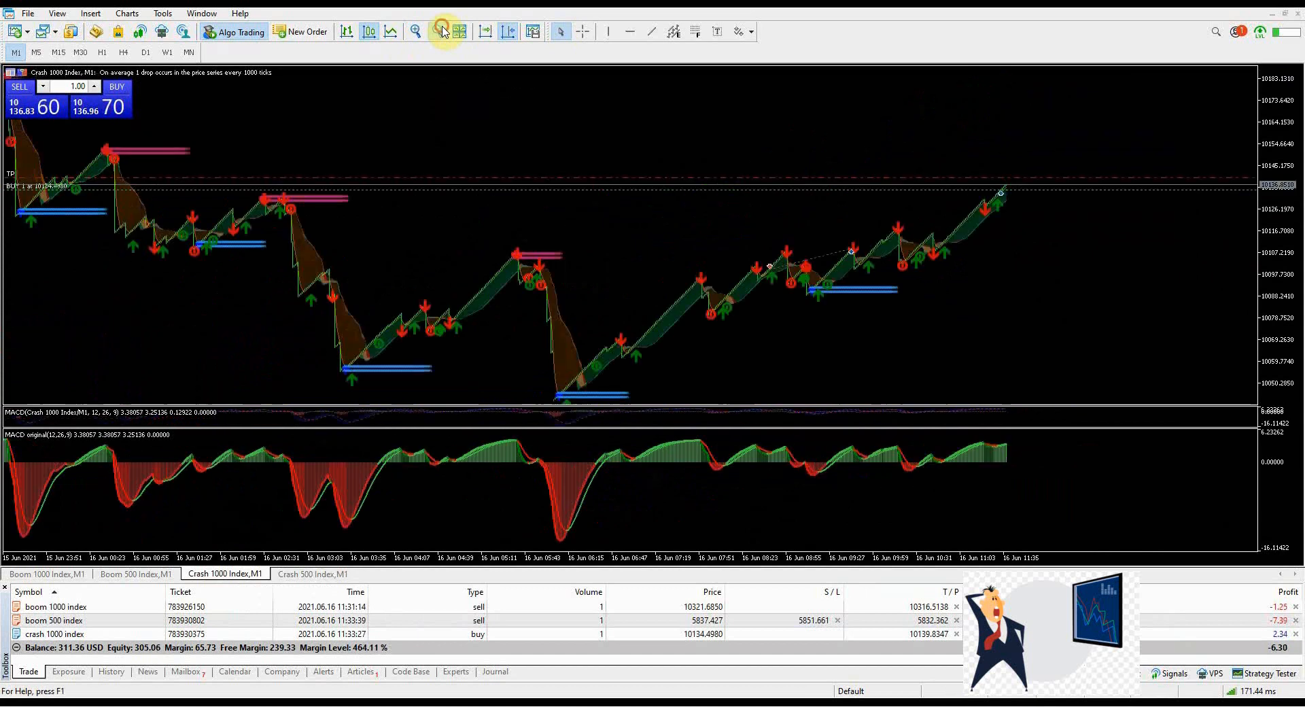
left_click(46, 574)
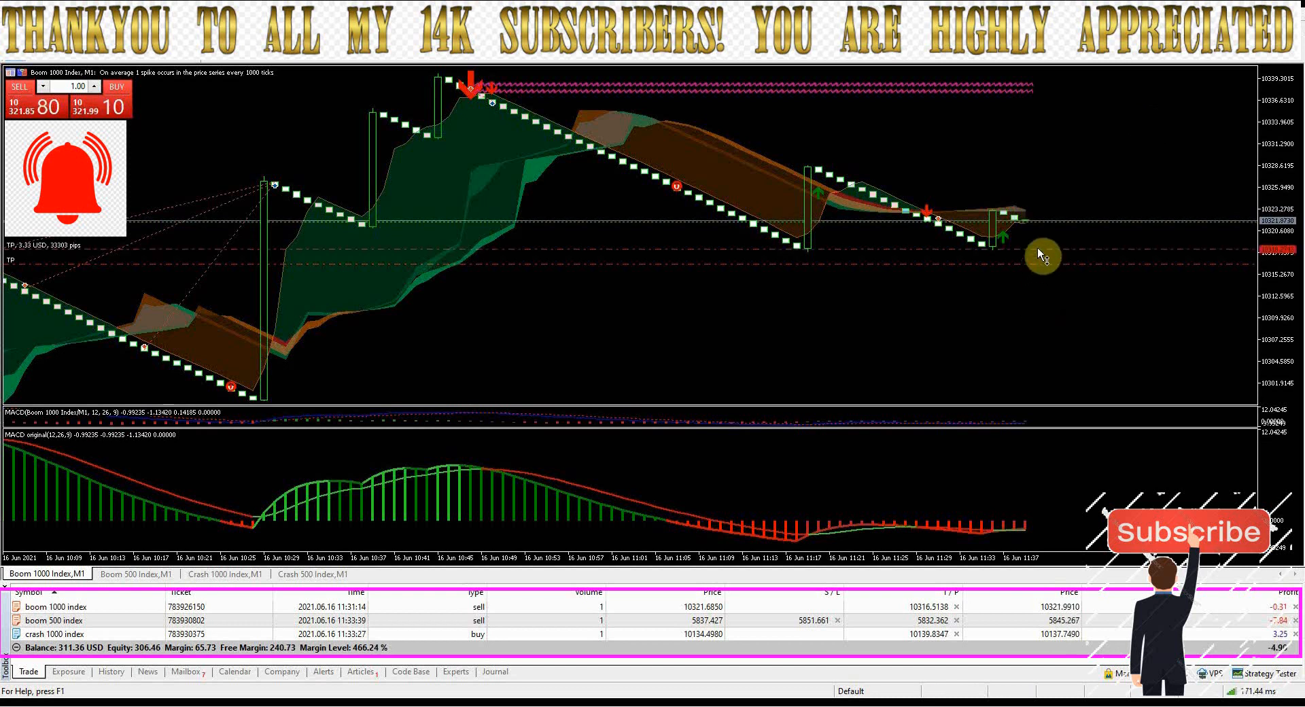
left_click(224, 573)
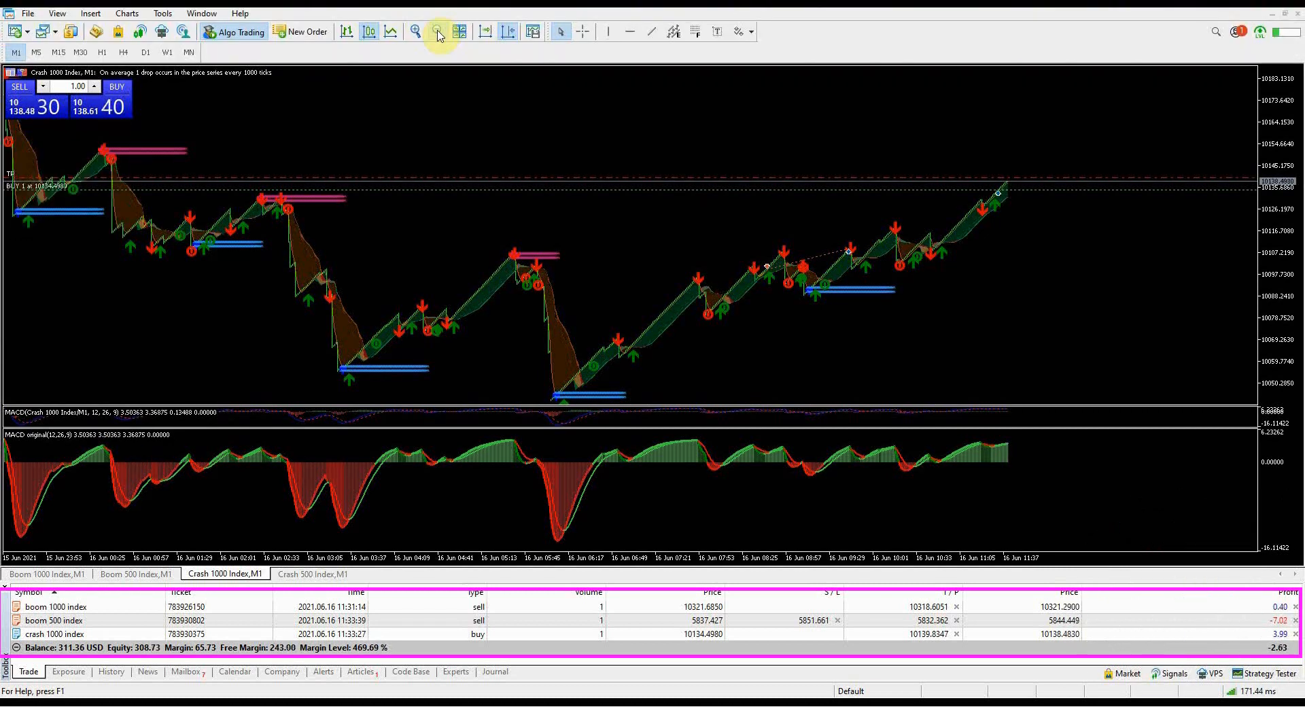
Flip between the Boom 1000, Boom 500 and Crash 1000 chart tabs to monitor the trades
left_click(47, 573)
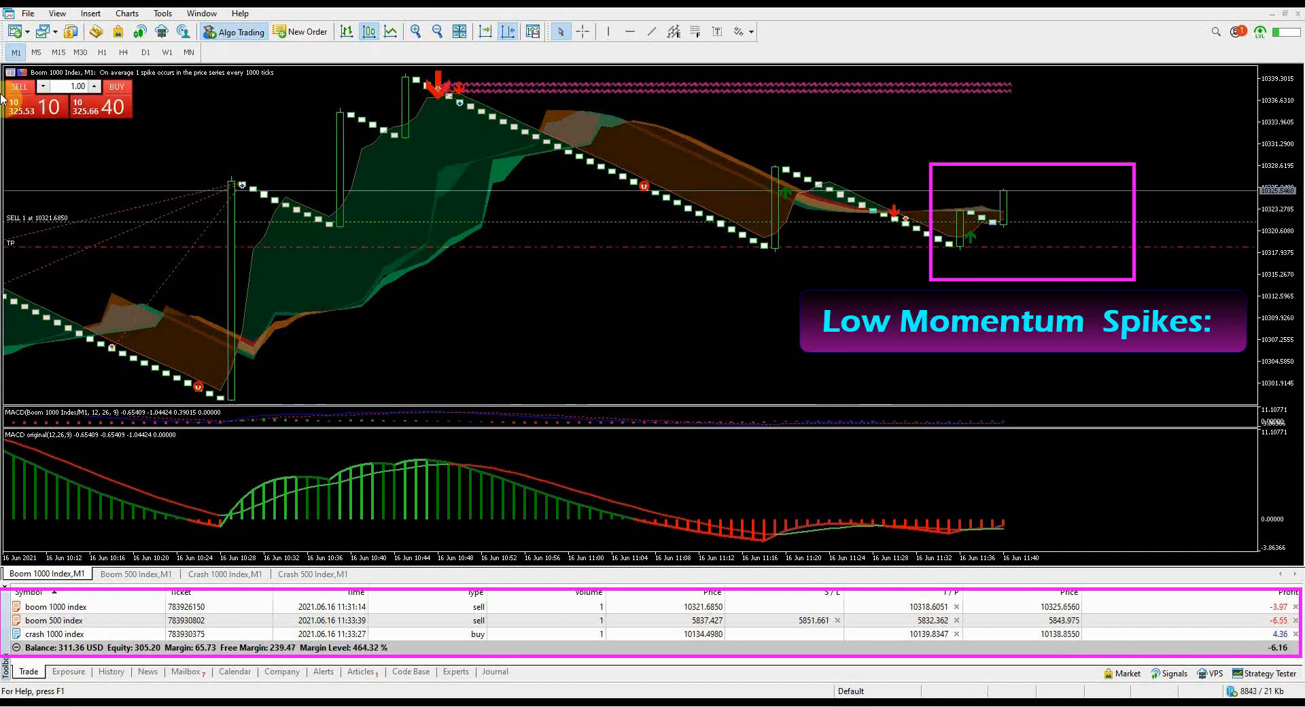
left_click(136, 574)
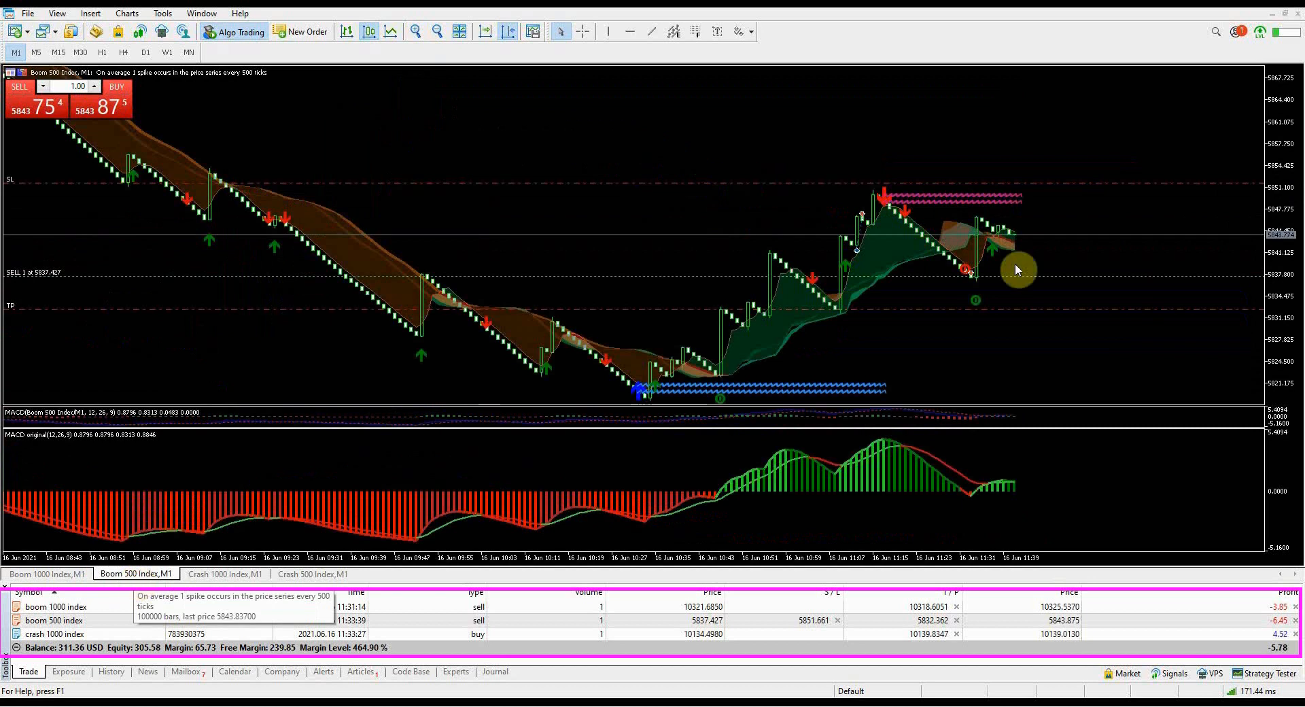
left_click(226, 574)
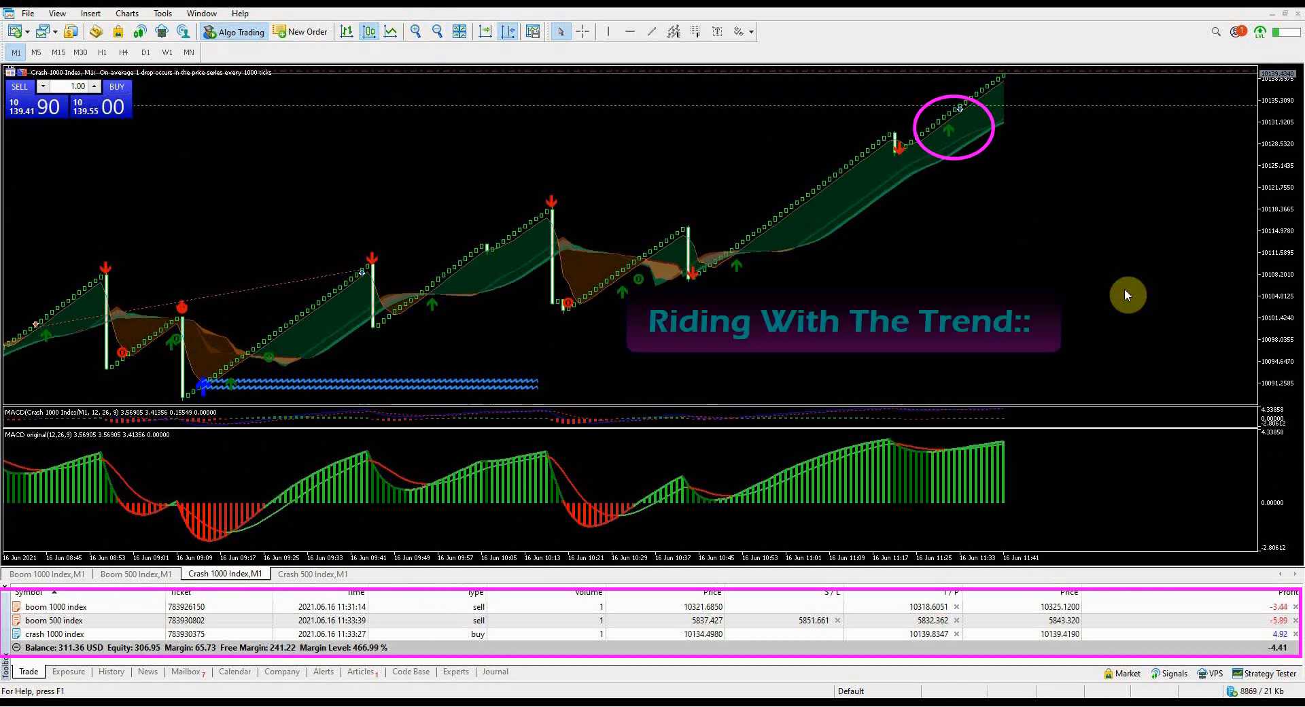
mouse_move(1015, 78)
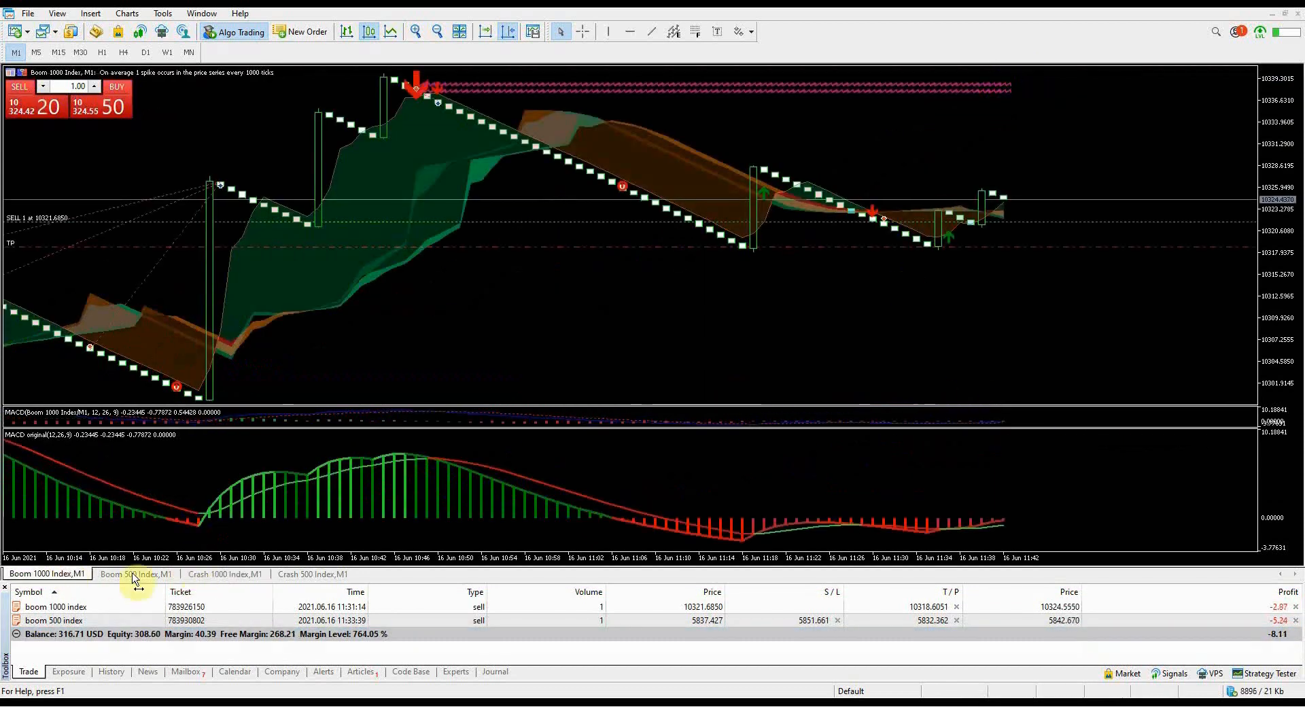
Close the Boom 500 sell trades, switching between the Boom 500 and Boom 1000 charts
left_click(136, 574)
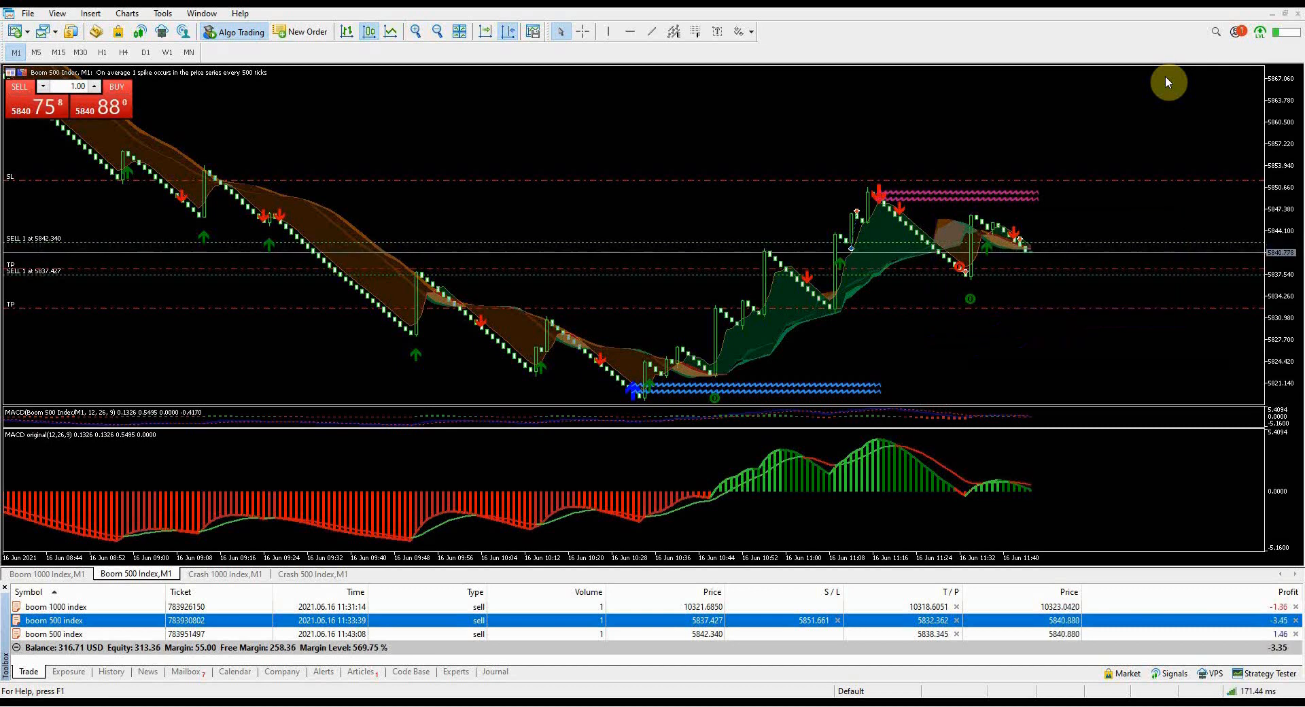
left_click(46, 574)
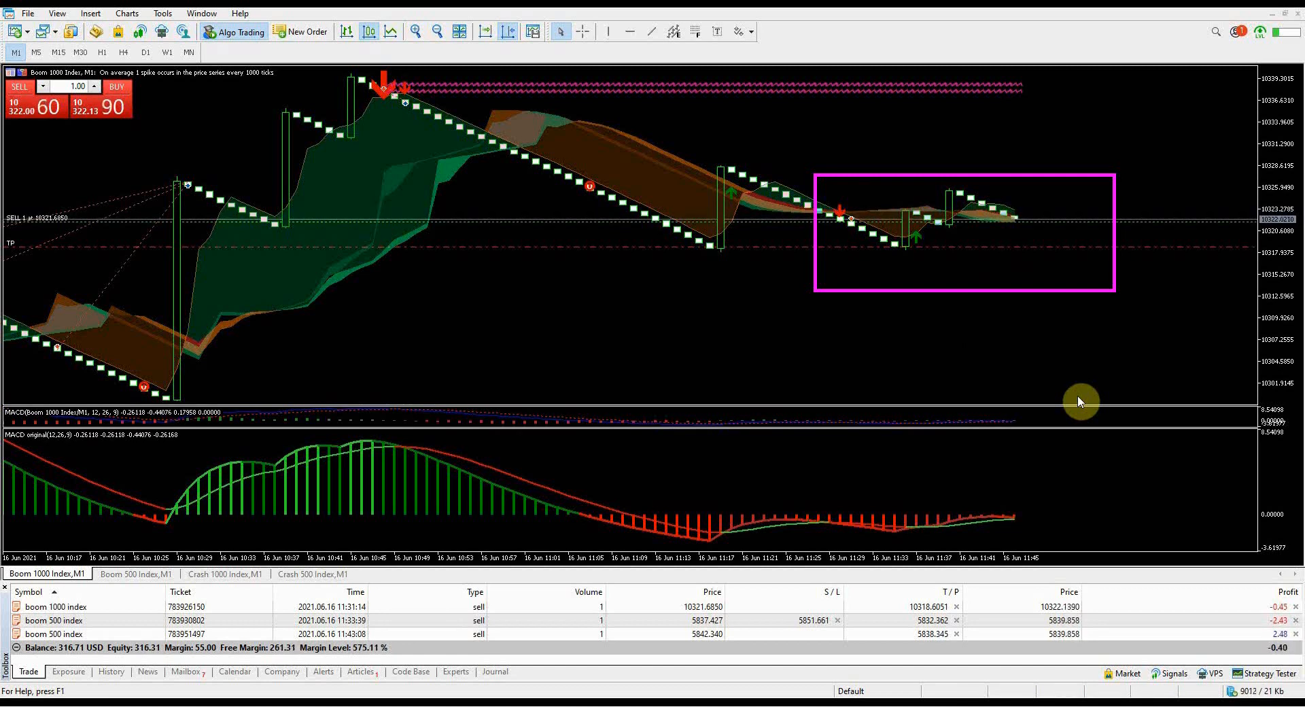
left_click(135, 574)
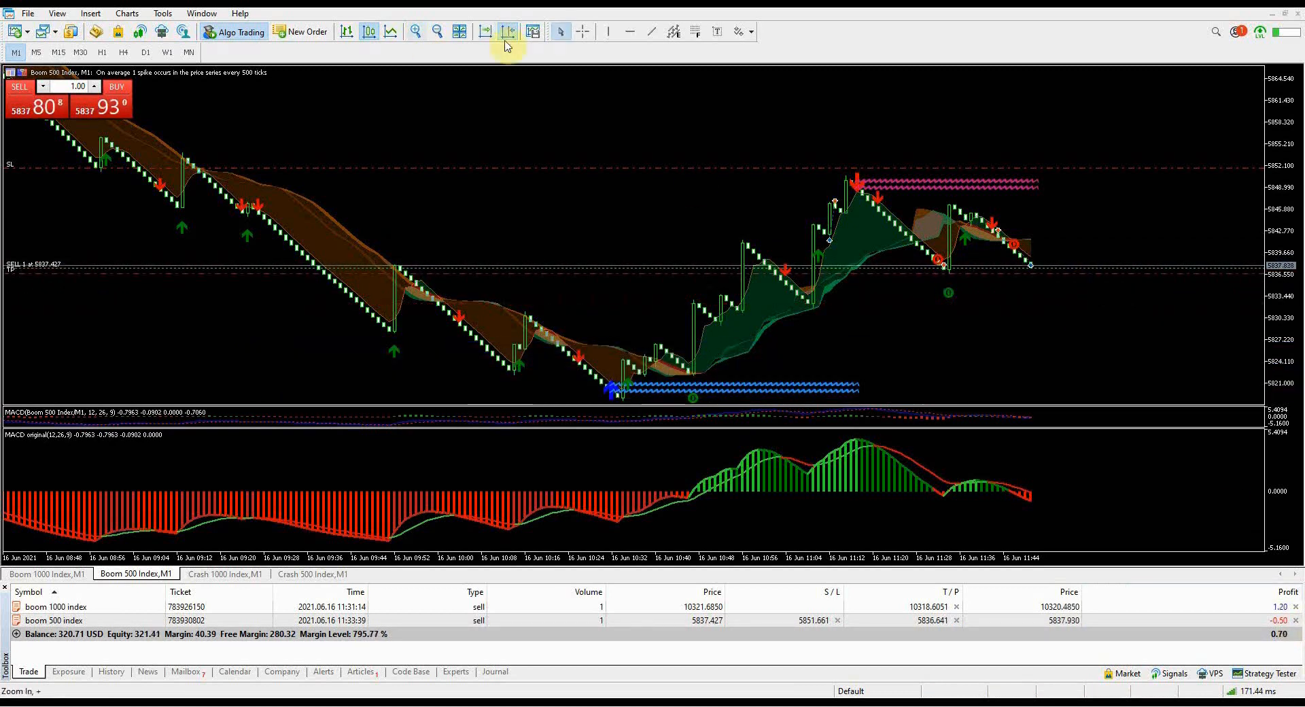
mouse_move(929, 470)
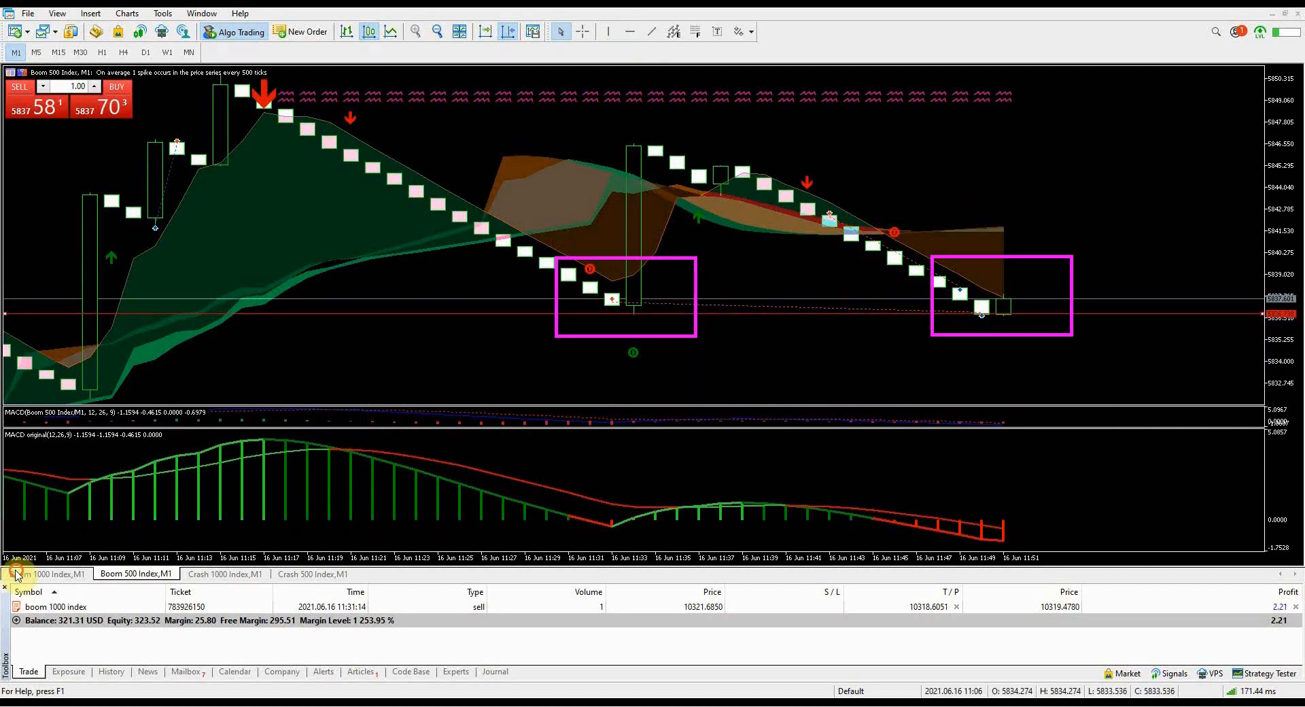
Close the Boom 1000 sell position and tile all four index charts side by side
left_click(46, 574)
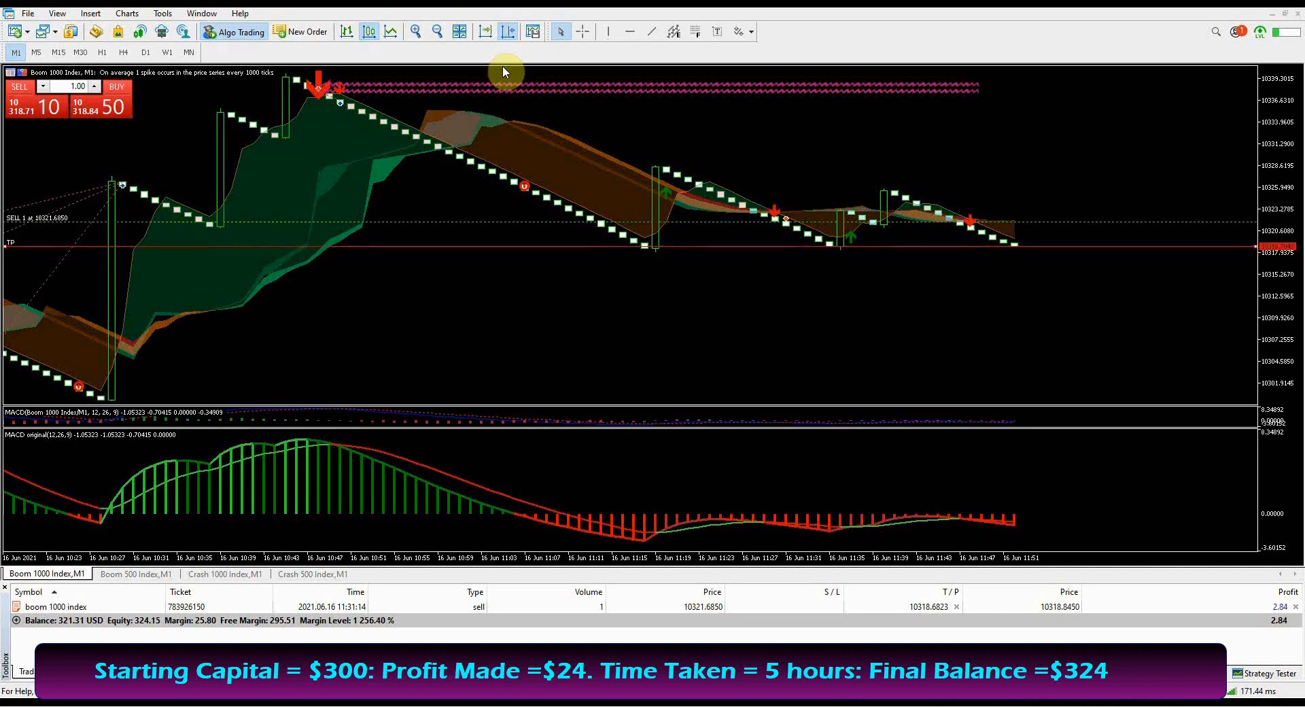
left_click(413, 31)
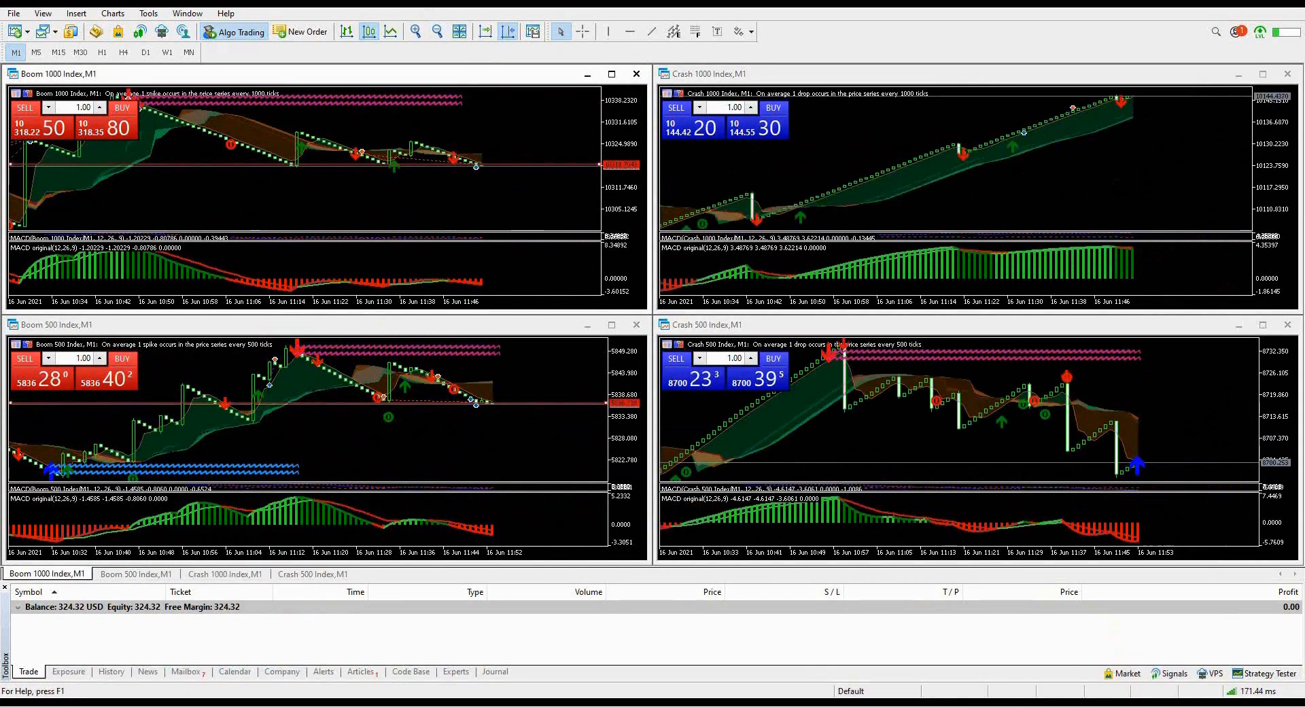
Trade and close the Crash 1000 Index position, leaving the balance at 327.25 USD
left_click(110, 671)
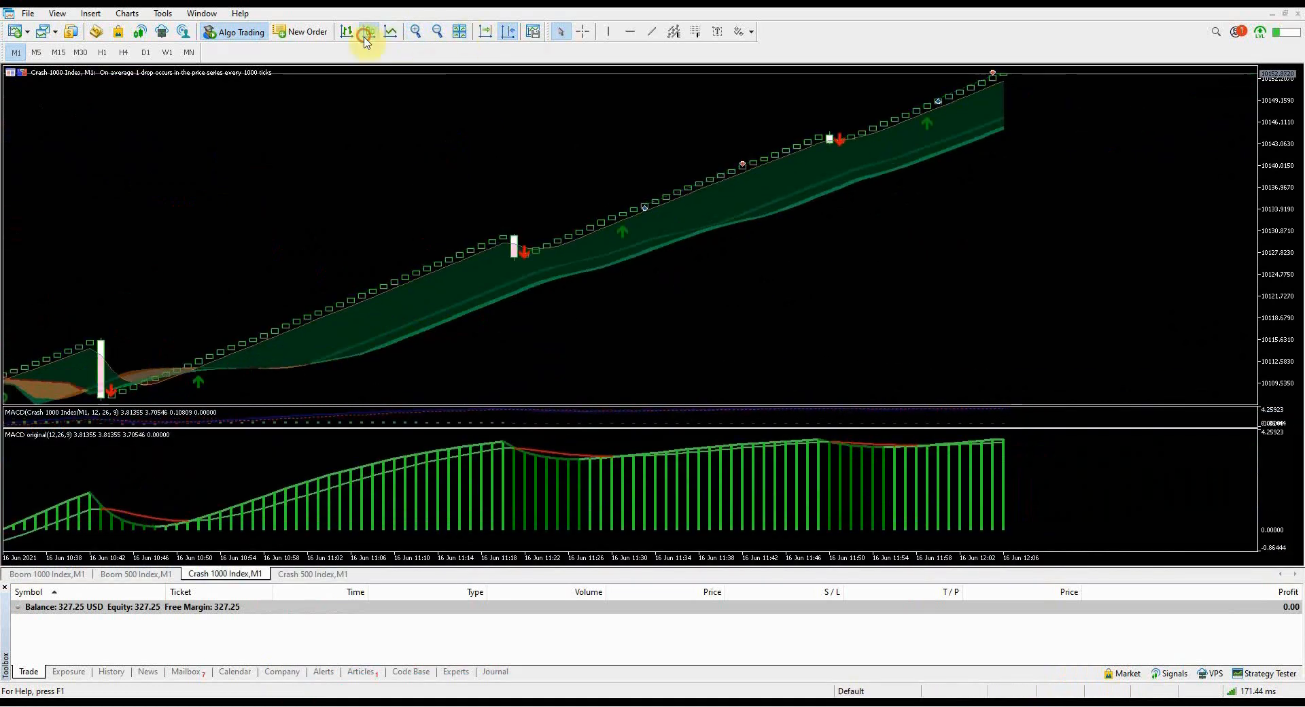
Tile the four Boom and Crash charts side by side again via the Window menu
left_click(414, 31)
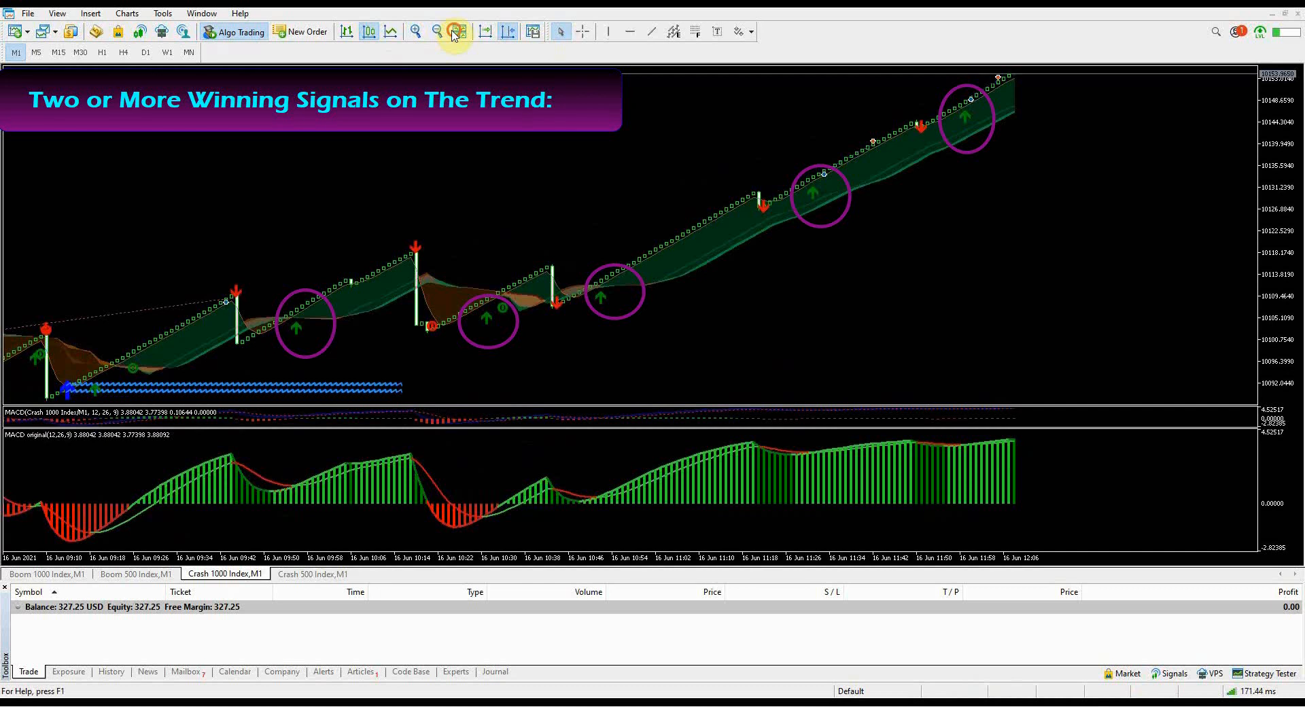
left_click(455, 31)
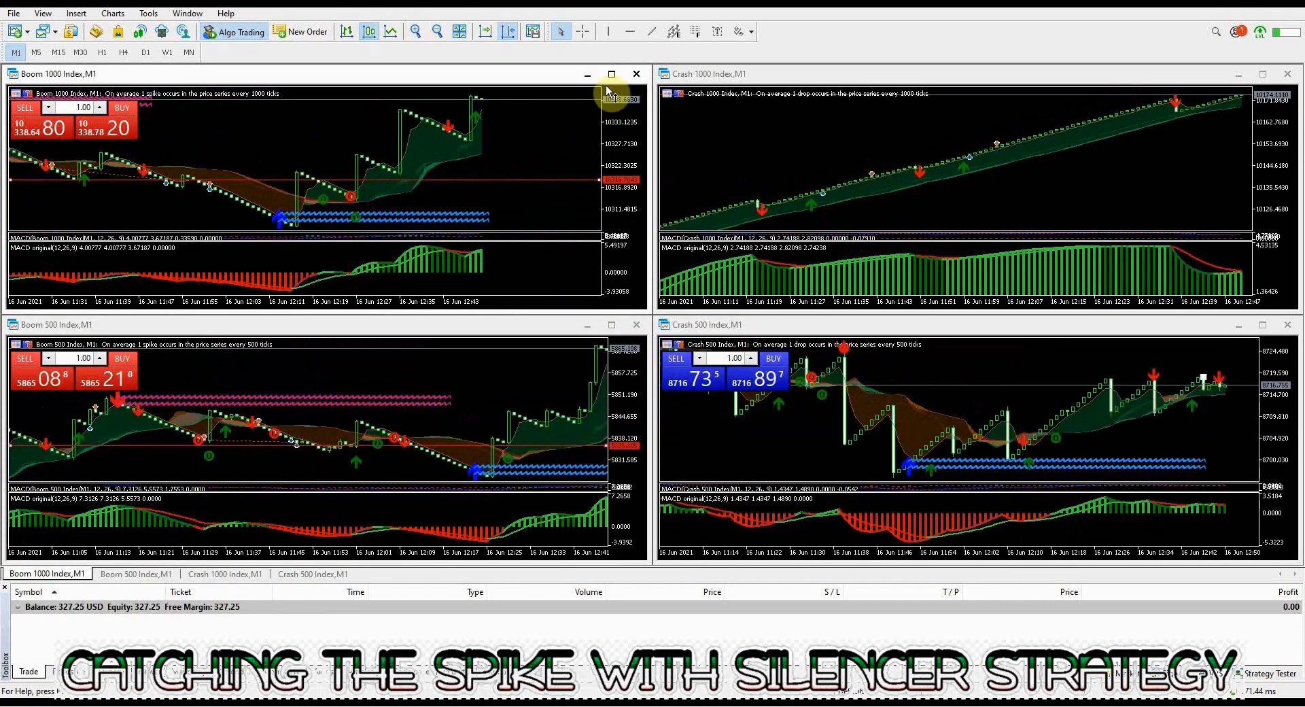
Maximize the Boom 1000 chart and close both Boom 1000 Index buy positions, raising the balance to 357.86 USD
left_click(611, 73)
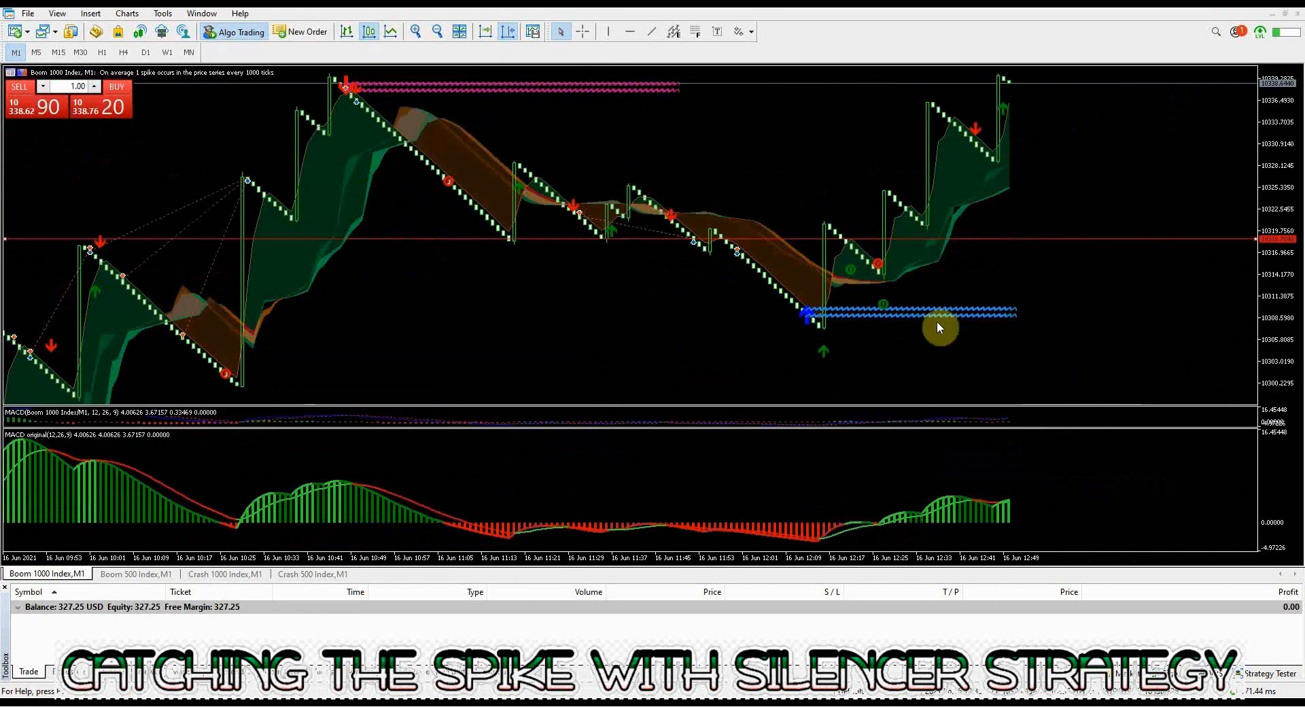
mouse_move(818, 132)
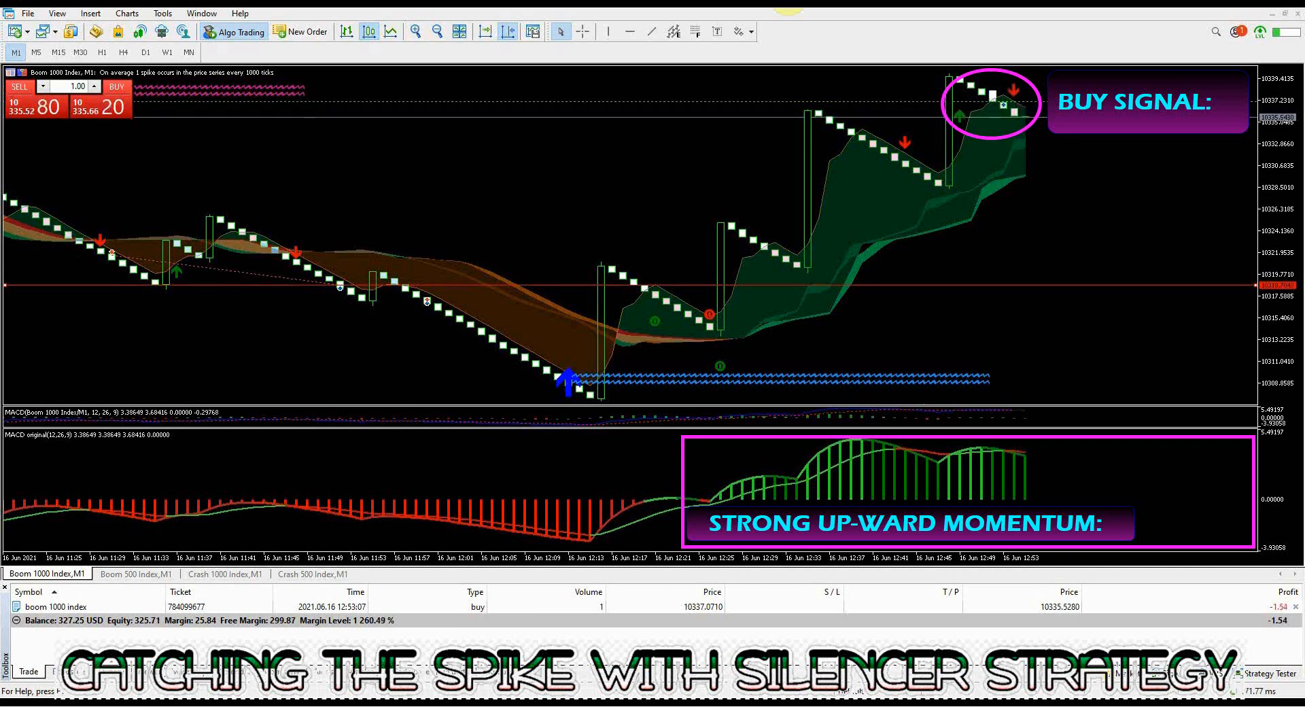
left_click(122, 584)
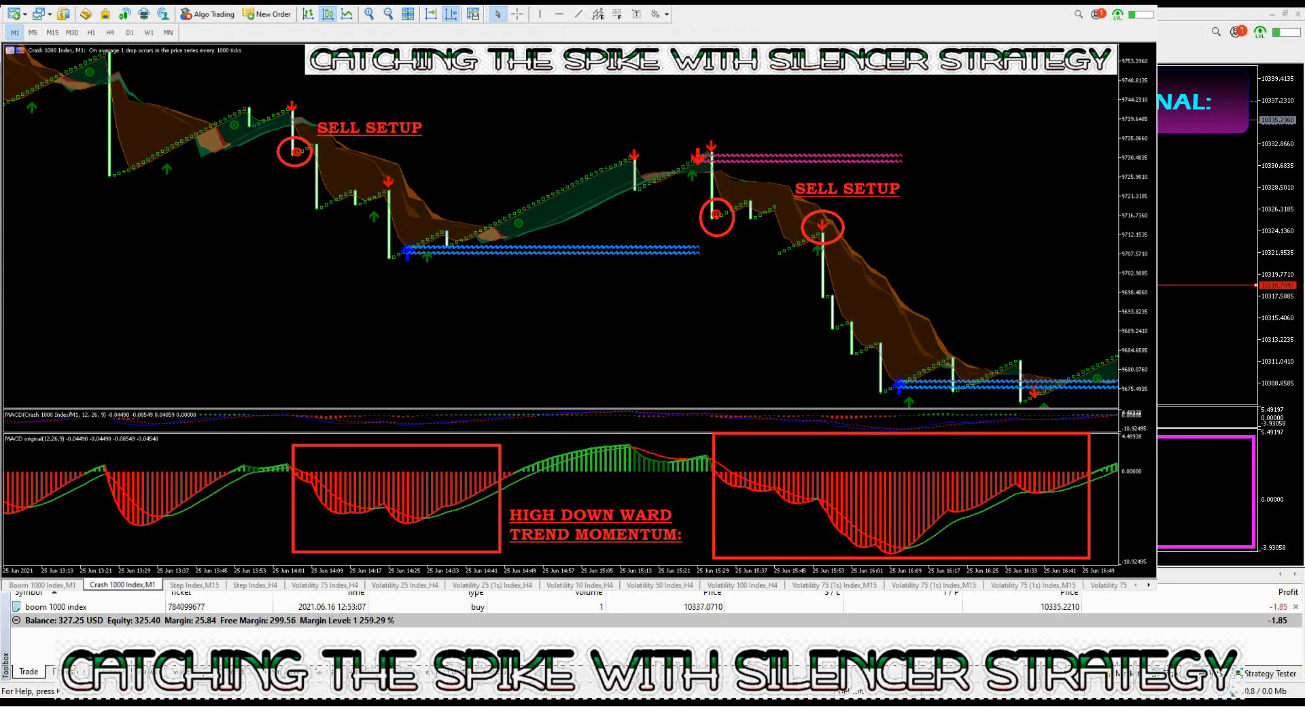
left_click(47, 574)
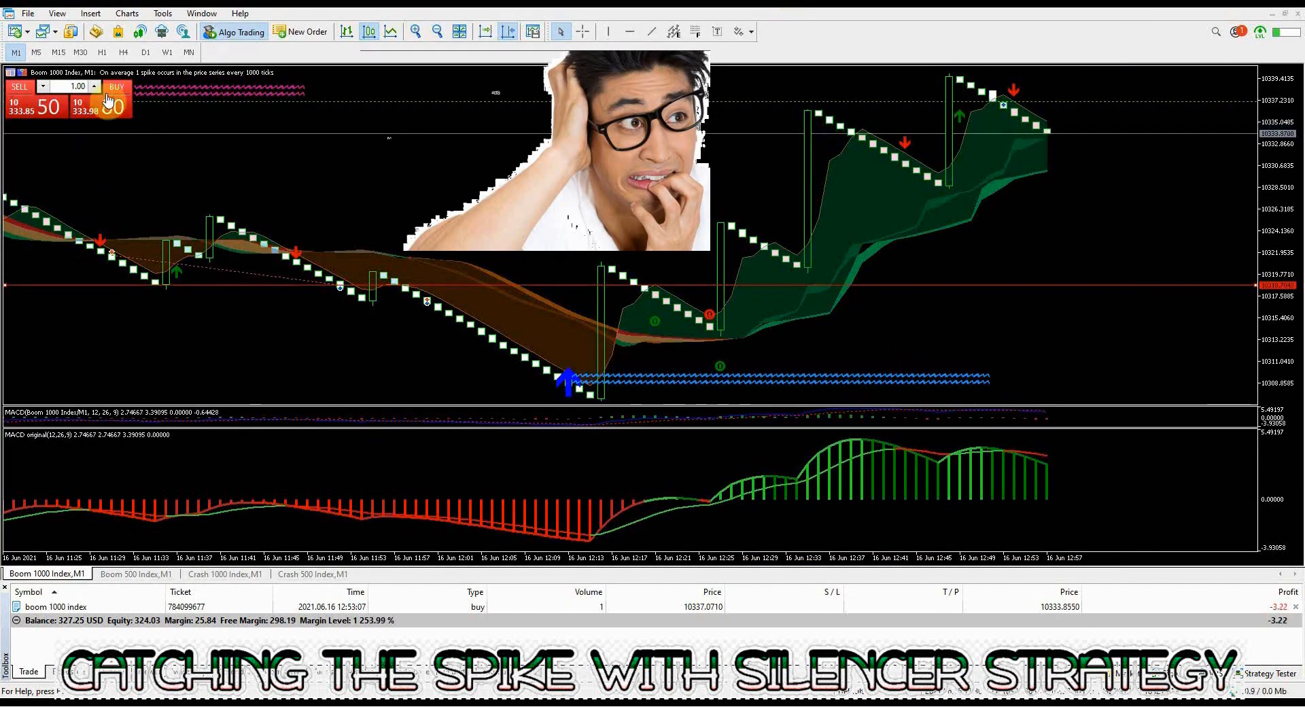
left_click(117, 87)
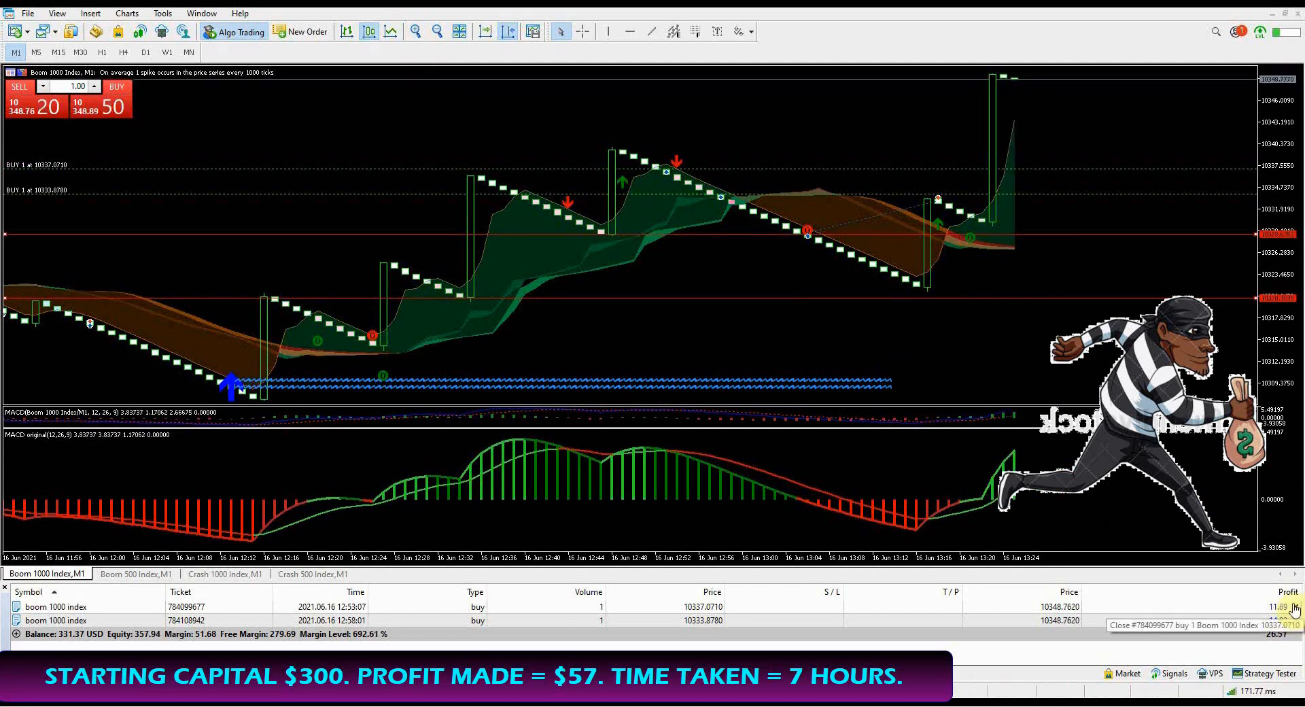
left_click(1296, 609)
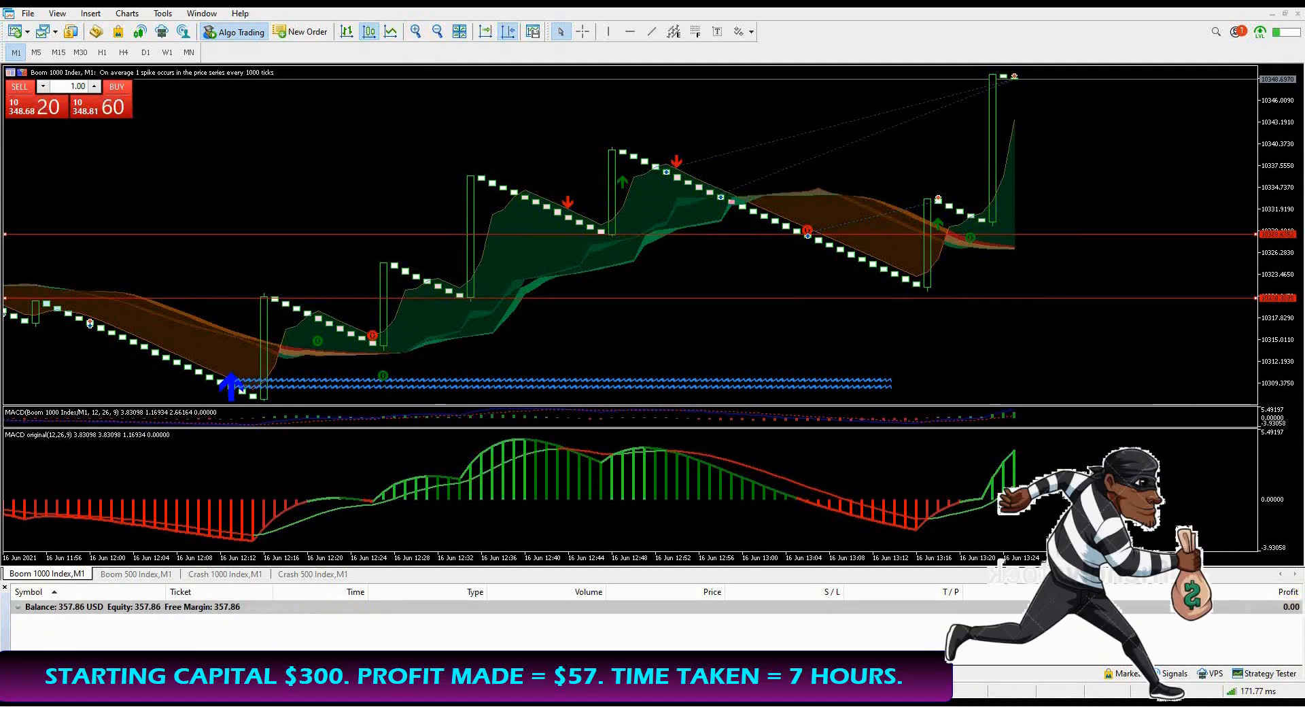